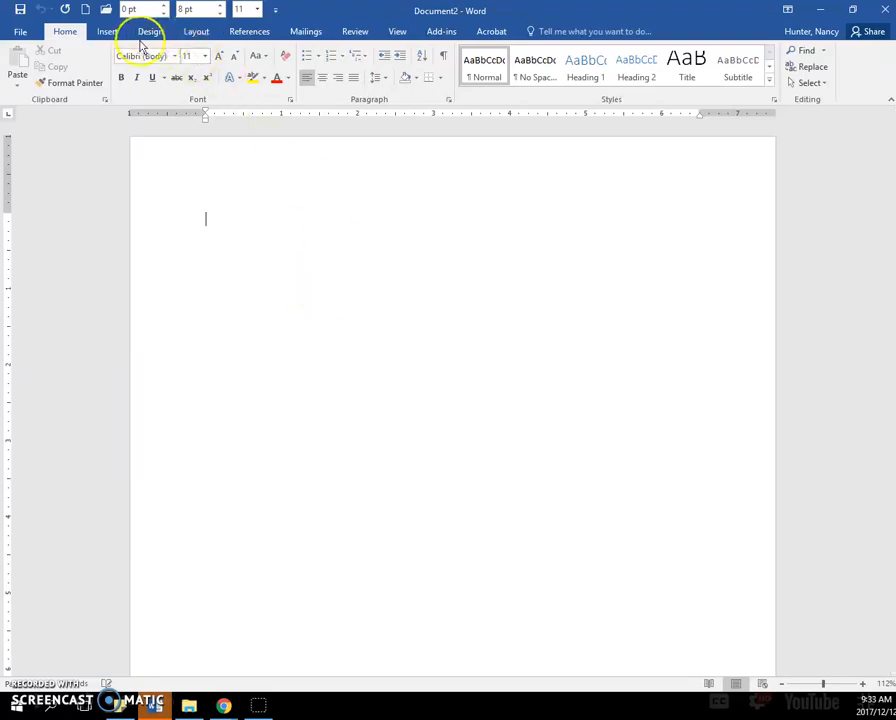
Insert an empty 6×4 table from the Insert > Table grid and move the cursor below it.
click(108, 32)
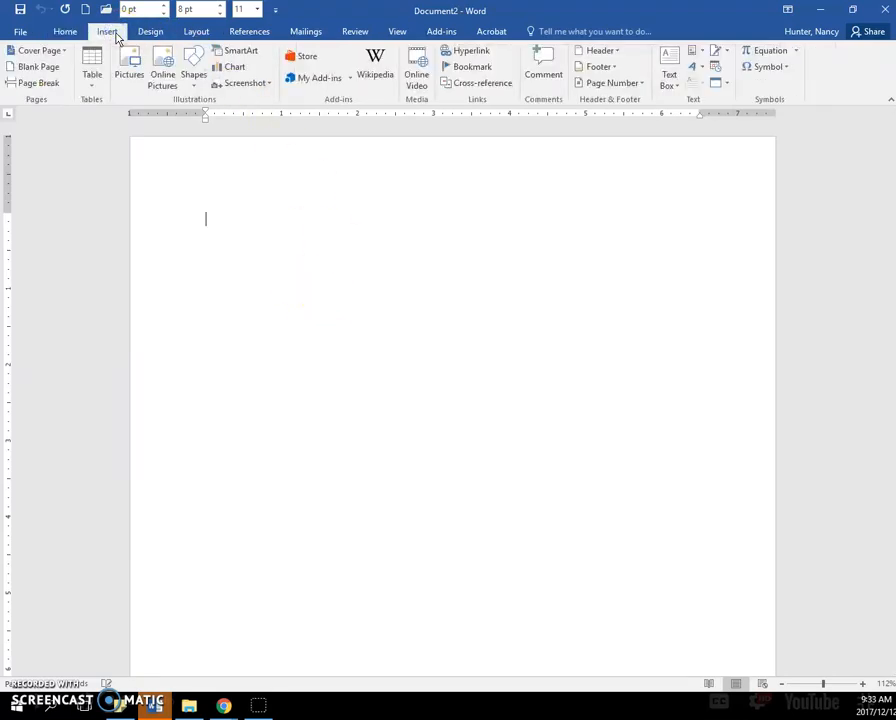
click(92, 68)
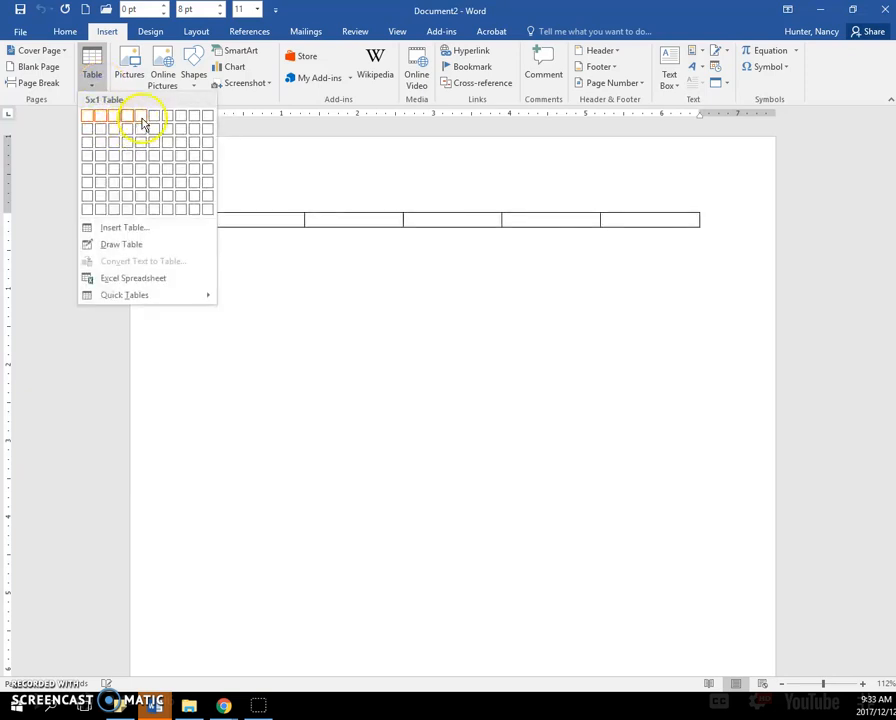
mouse_move(152, 114)
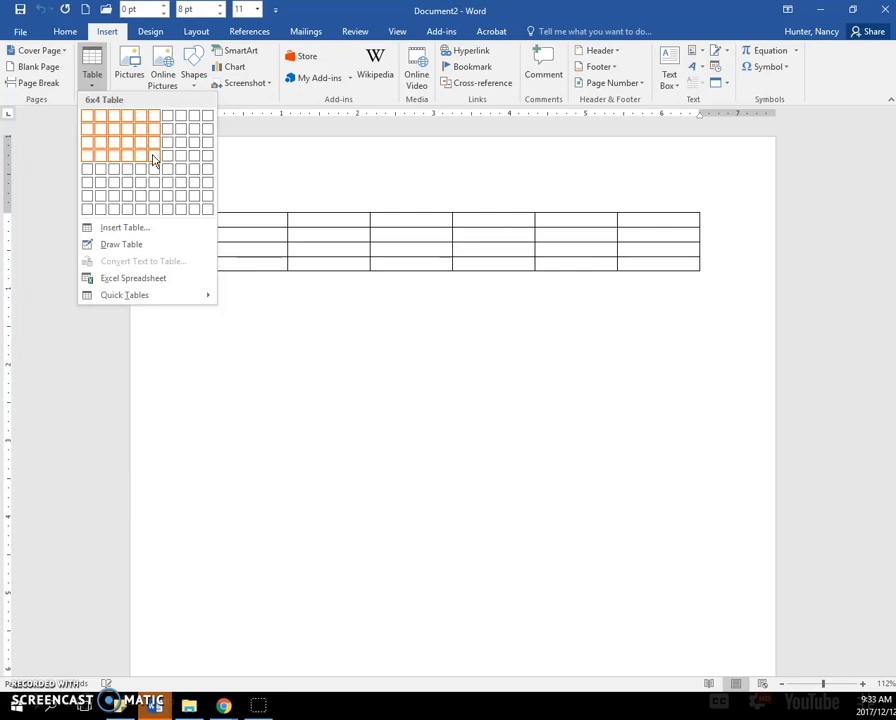
click(152, 158)
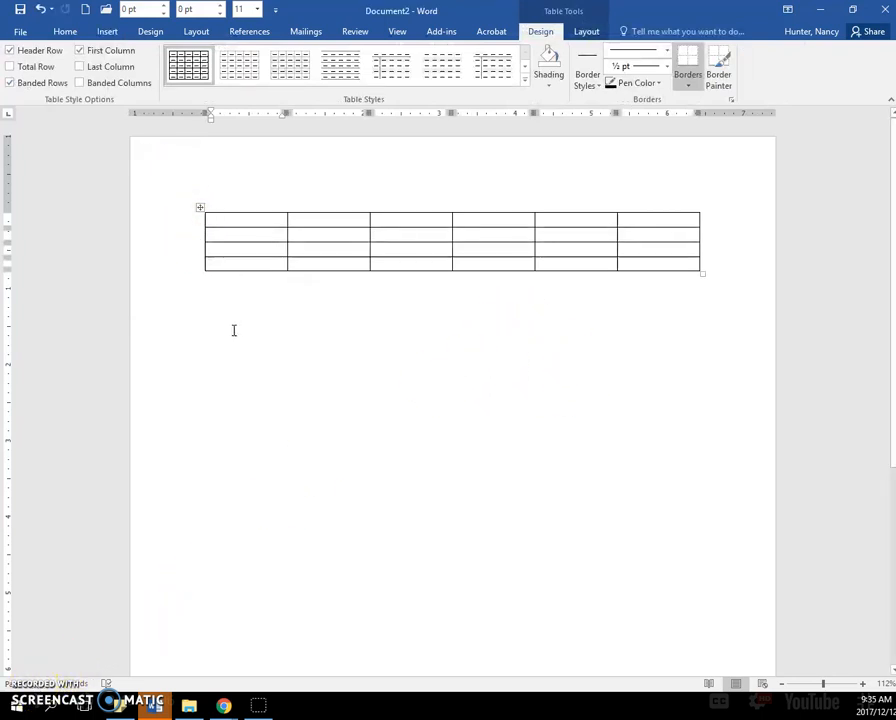
click(64, 32)
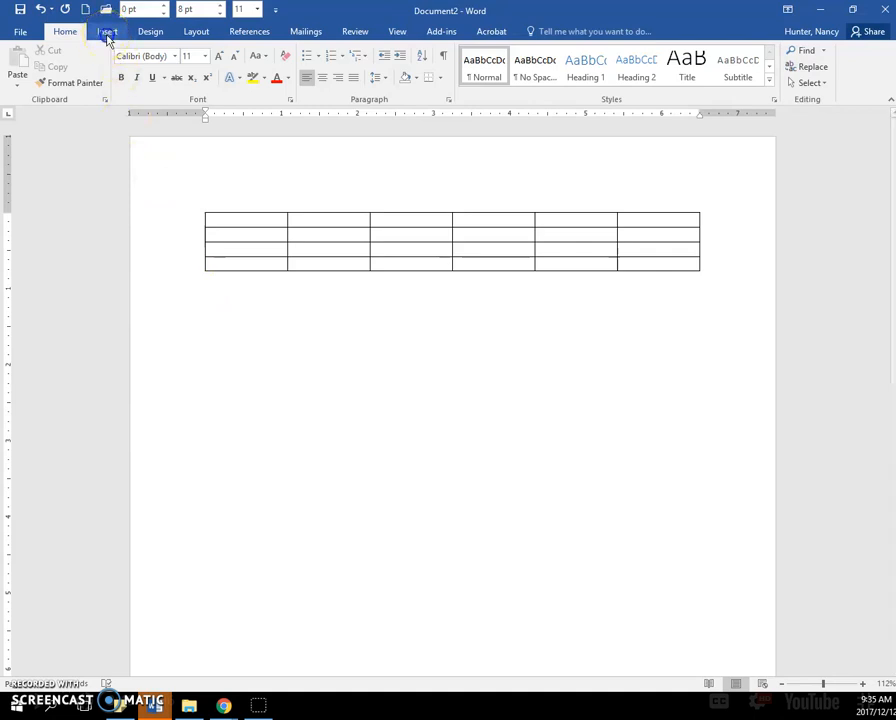
Insert a second table via Insert Table… with 6 columns and 4 rows.
click(108, 32)
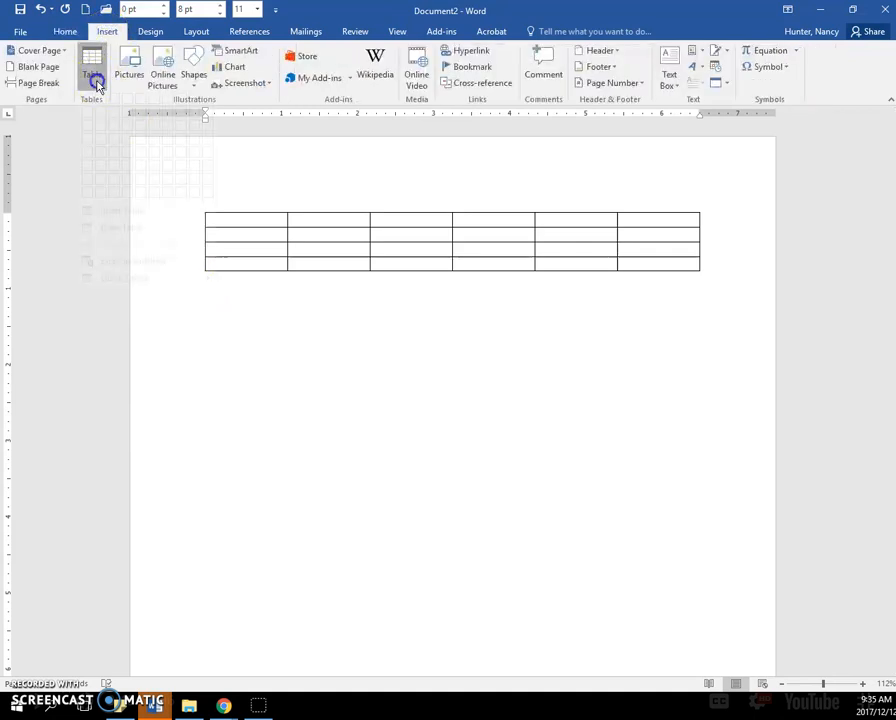
click(92, 64)
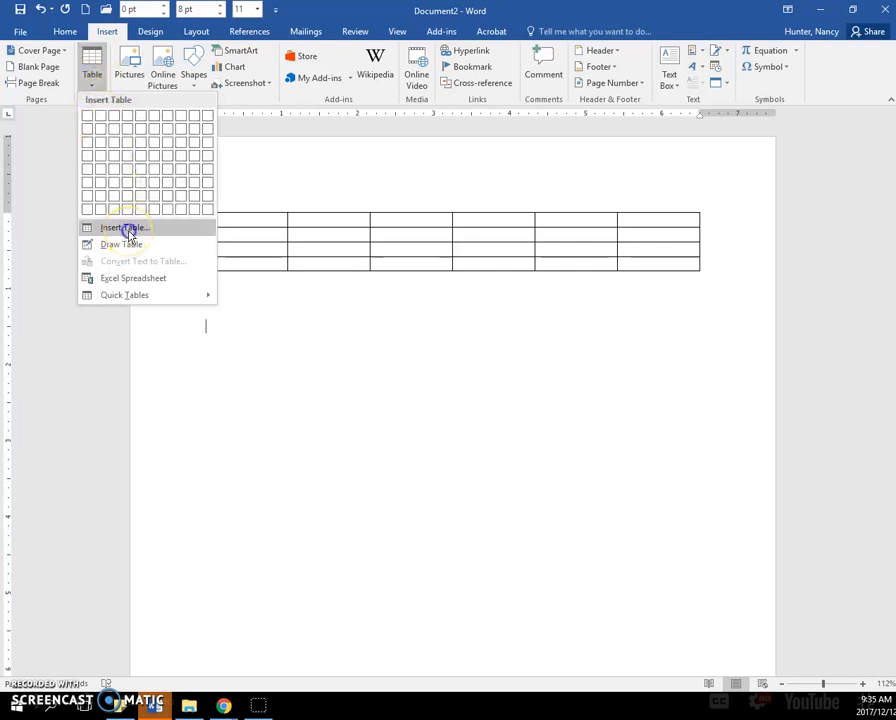
click(124, 228)
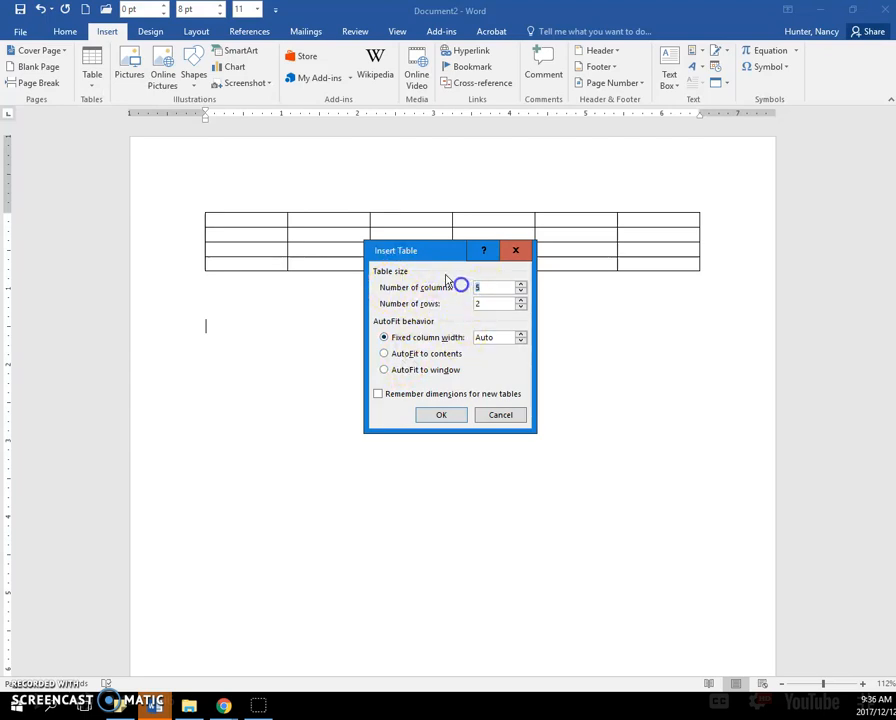
click(520, 284)
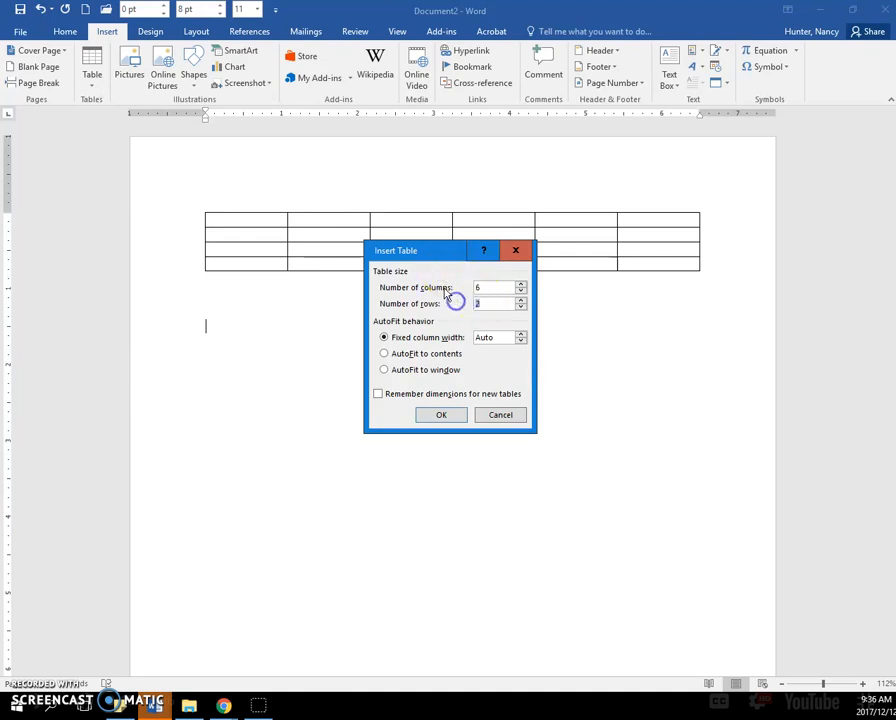
click(520, 300)
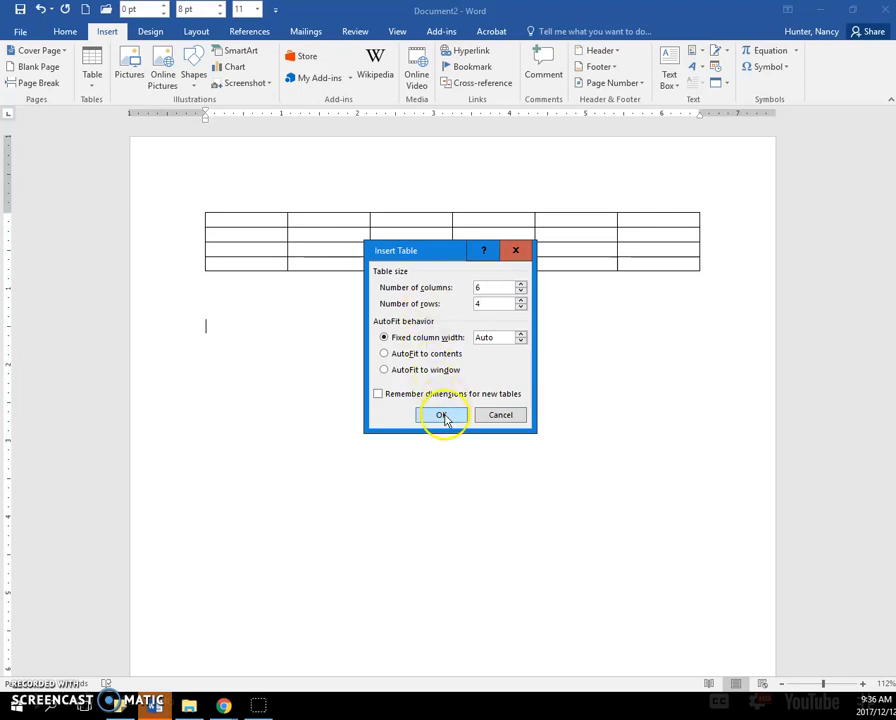
click(444, 414)
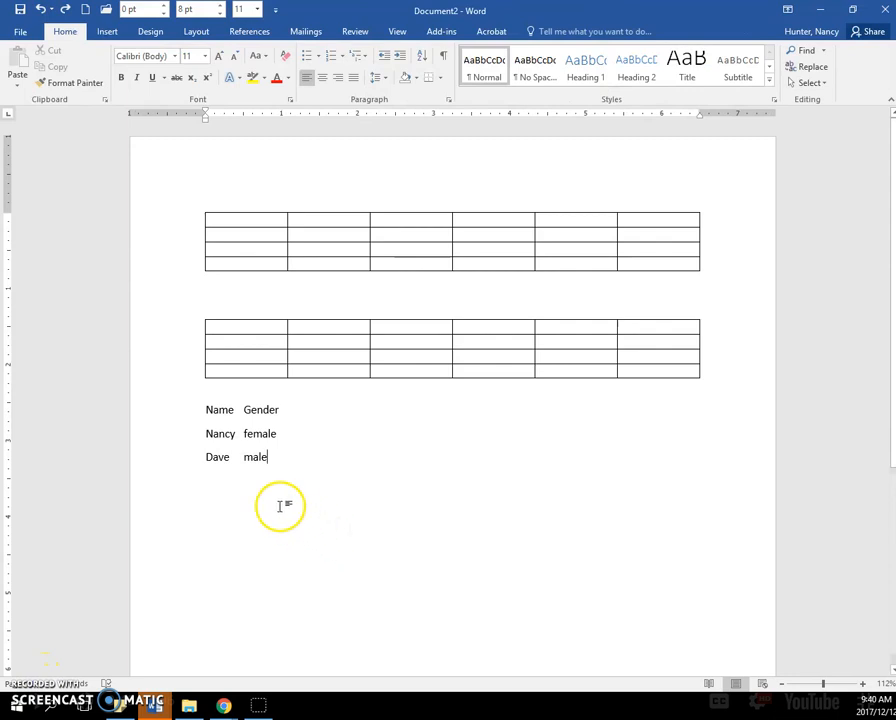
mouse_move(188, 428)
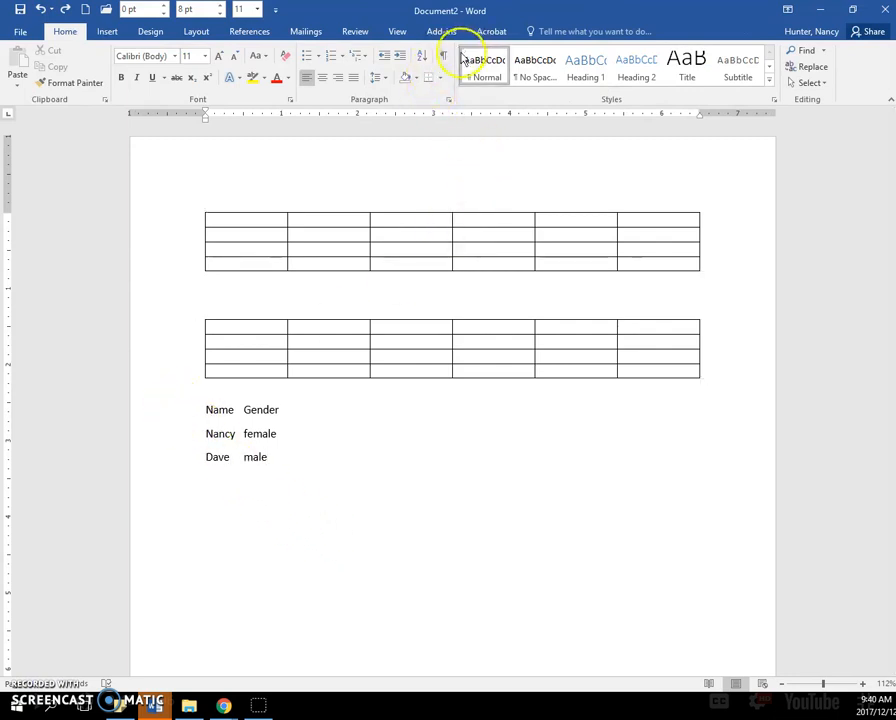
Show formatting marks and convert the three Name/Gender lines into a two-column table.
click(422, 56)
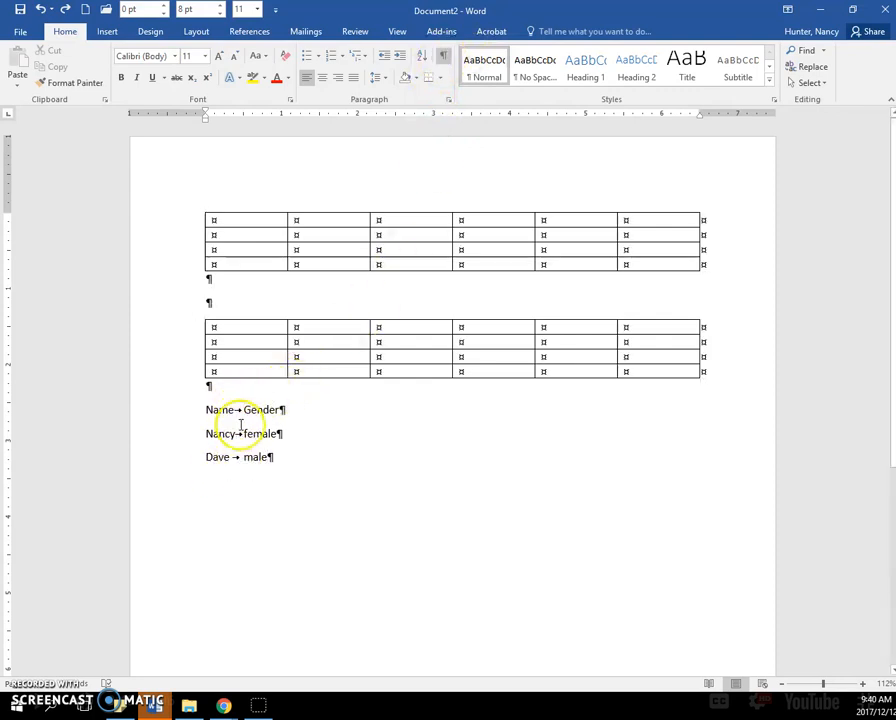
click(442, 56)
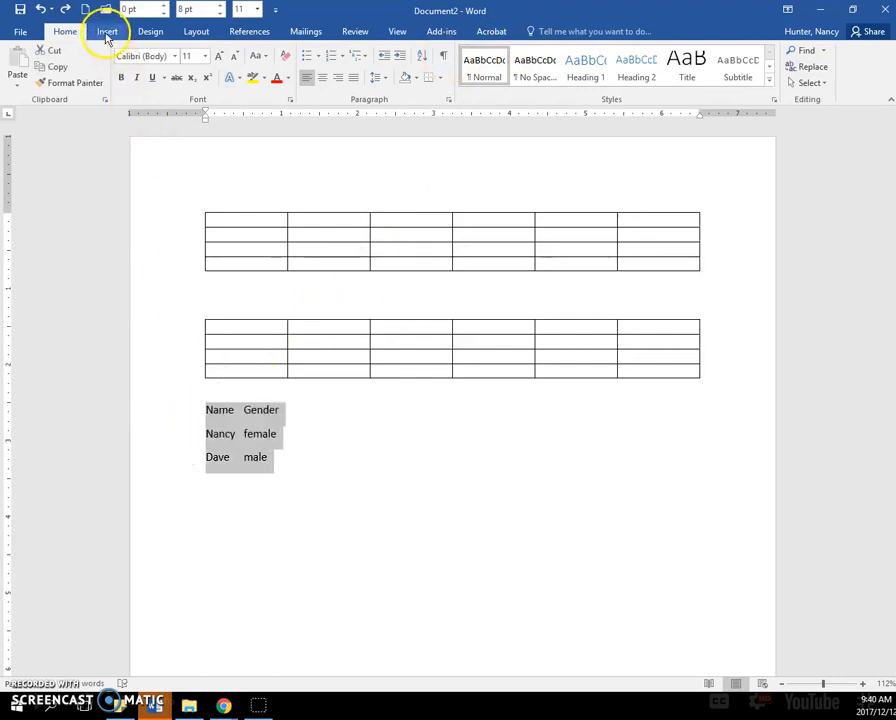
click(108, 32)
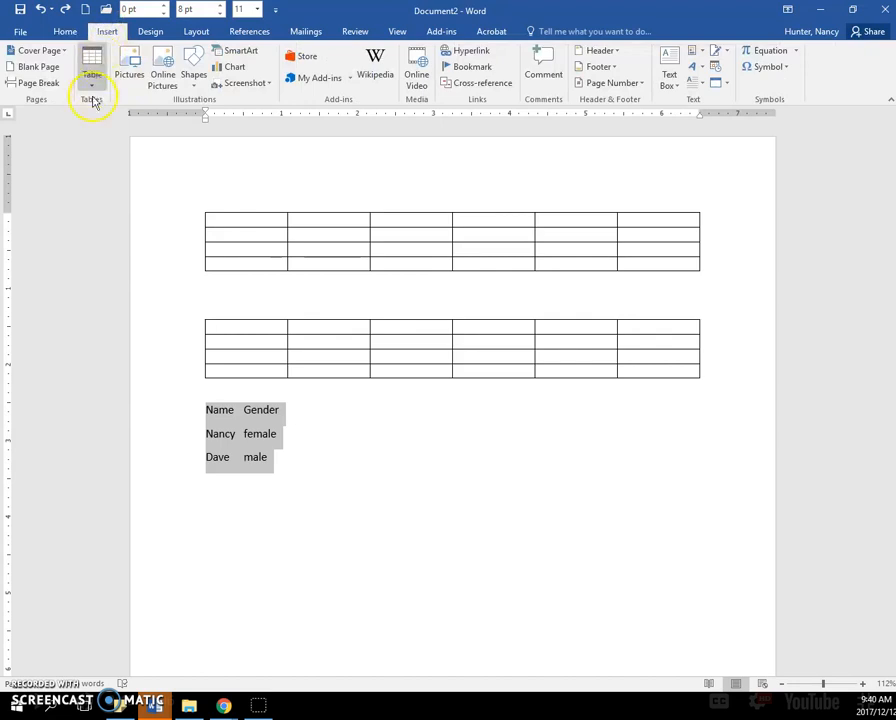
click(92, 70)
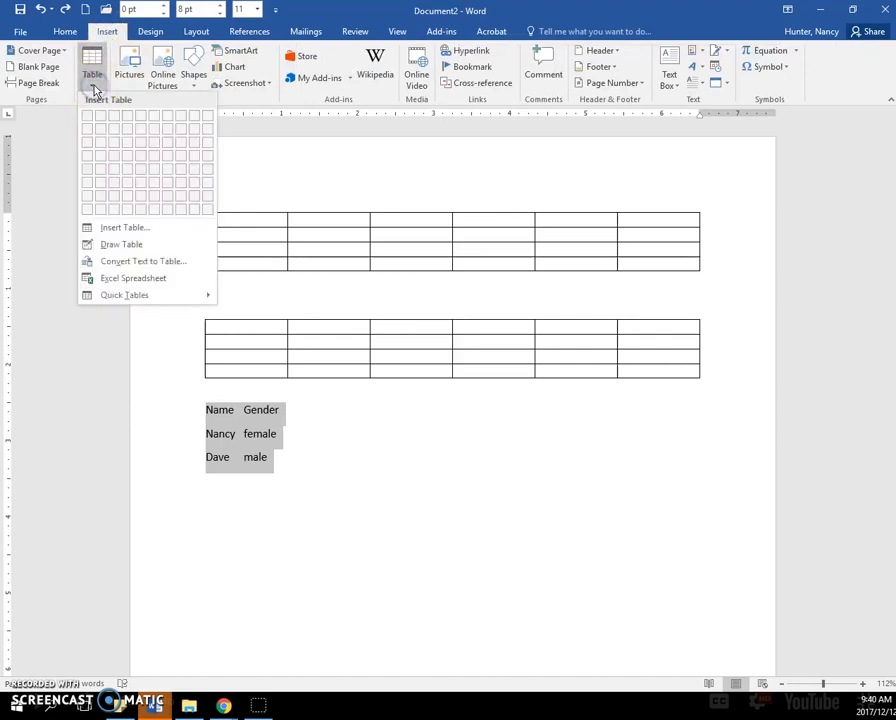
mouse_move(144, 260)
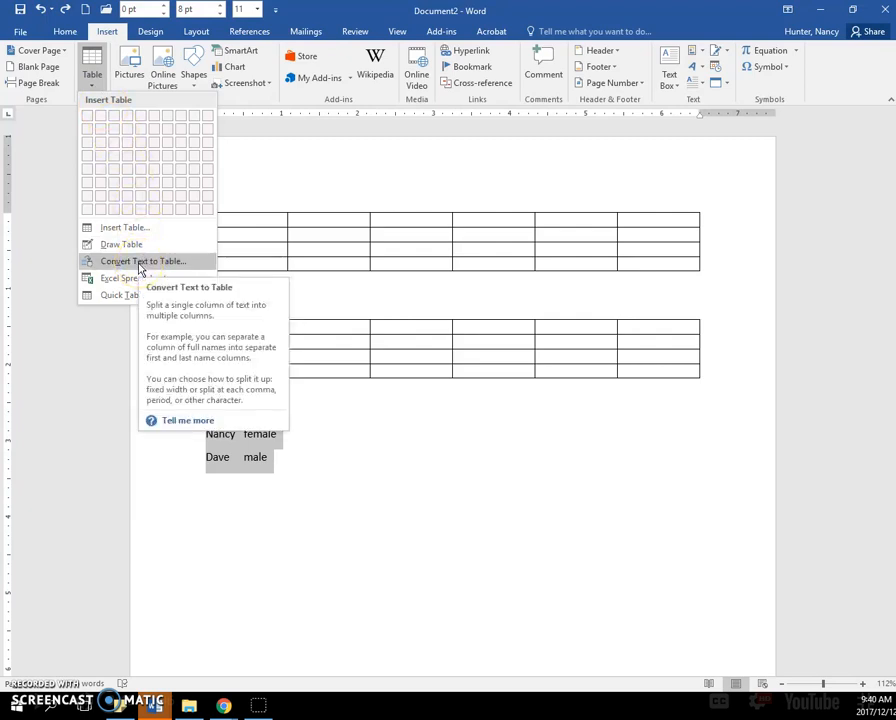
click(142, 260)
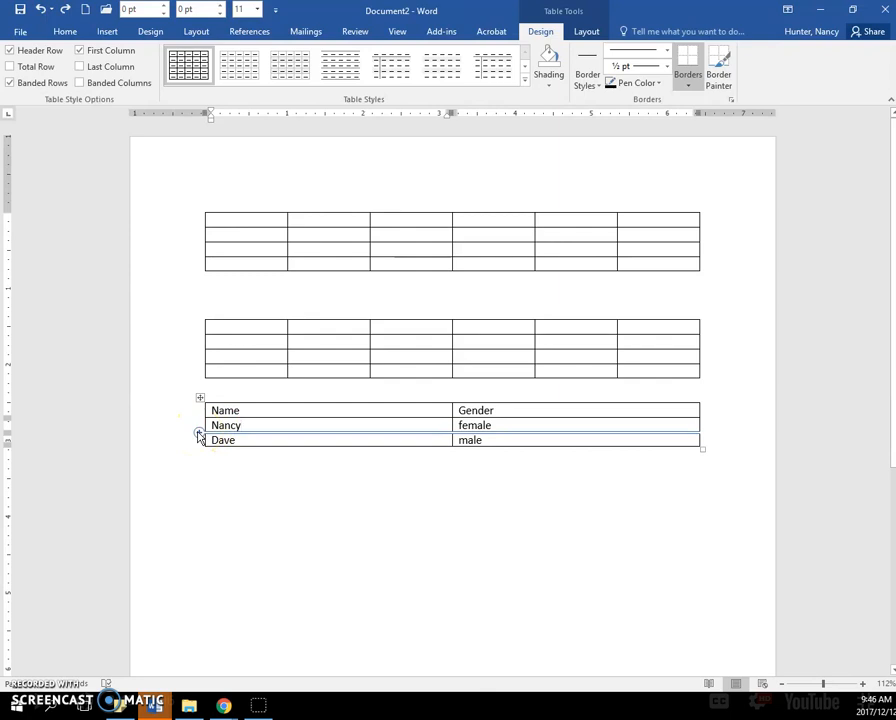
Add a Sue female row to the third table and the comma-separated Deborah/Bill lines below it.
click(226, 424)
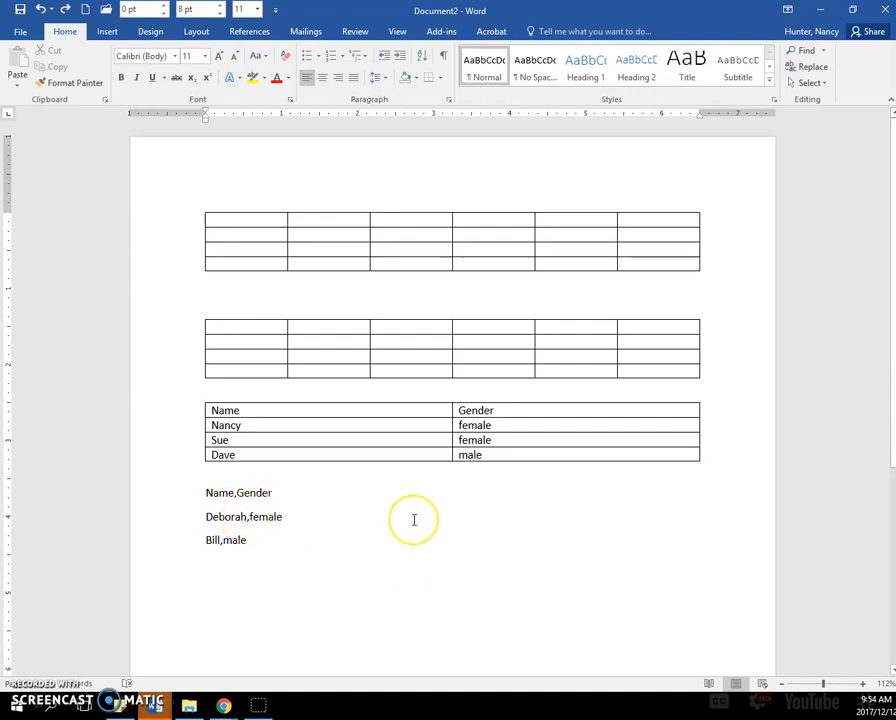
Convert the comma-separated Name,Gender lines into a fourth table, separating at commas.
click(244, 496)
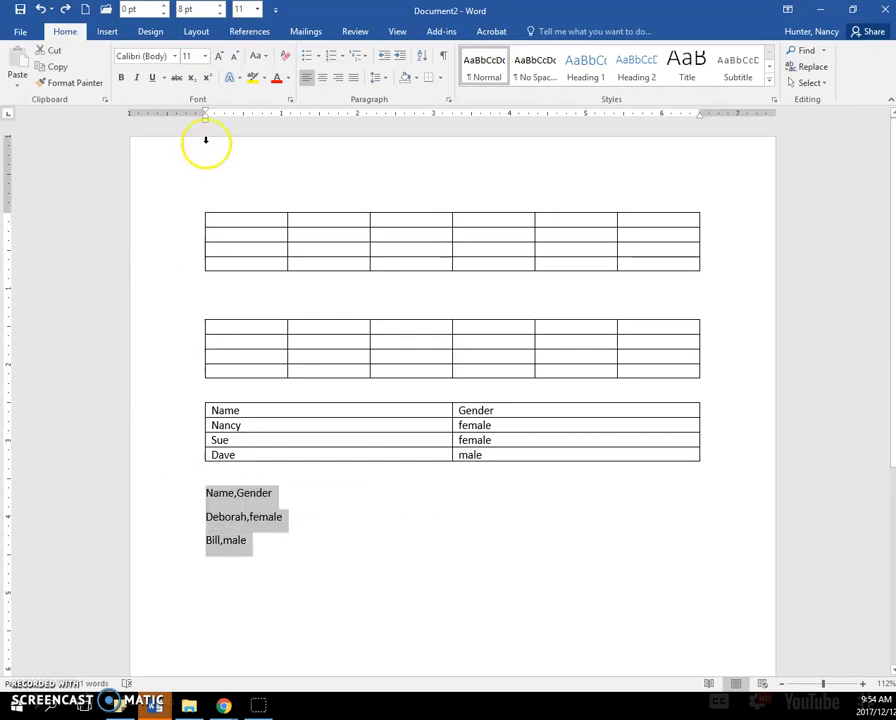
click(108, 32)
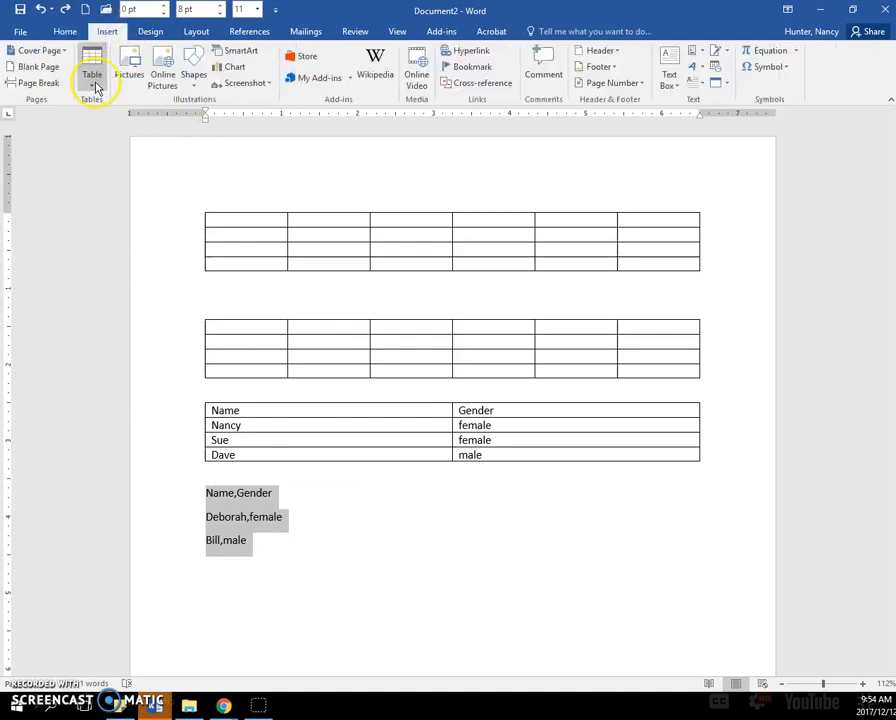
click(92, 72)
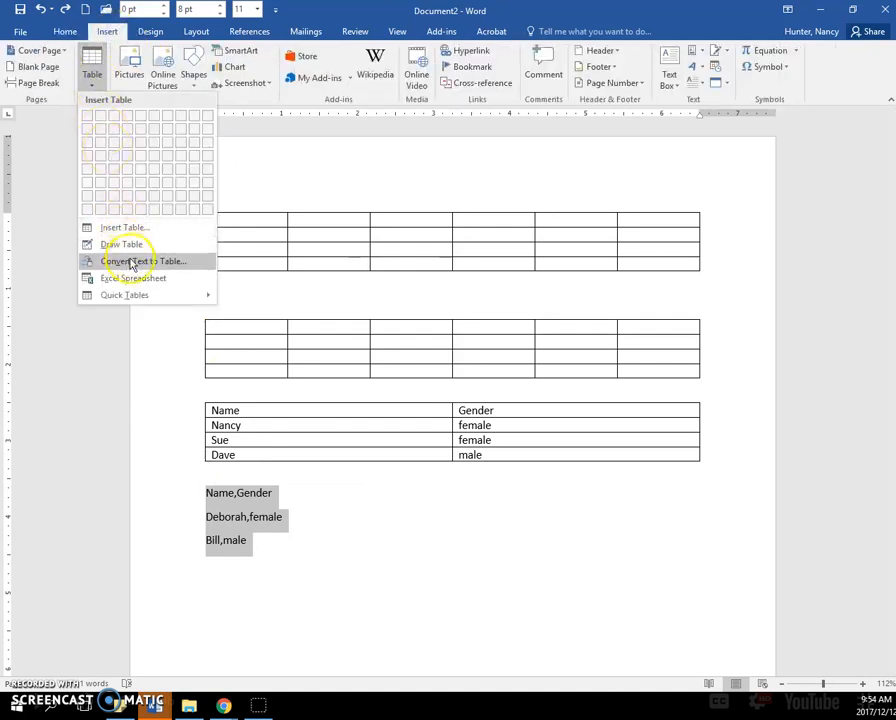
click(144, 260)
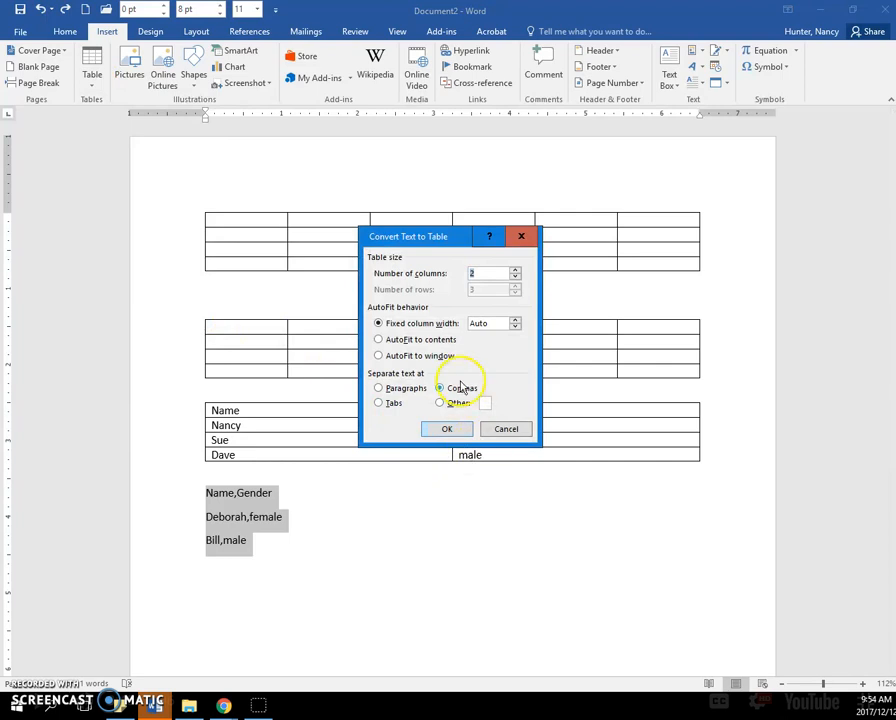
click(440, 388)
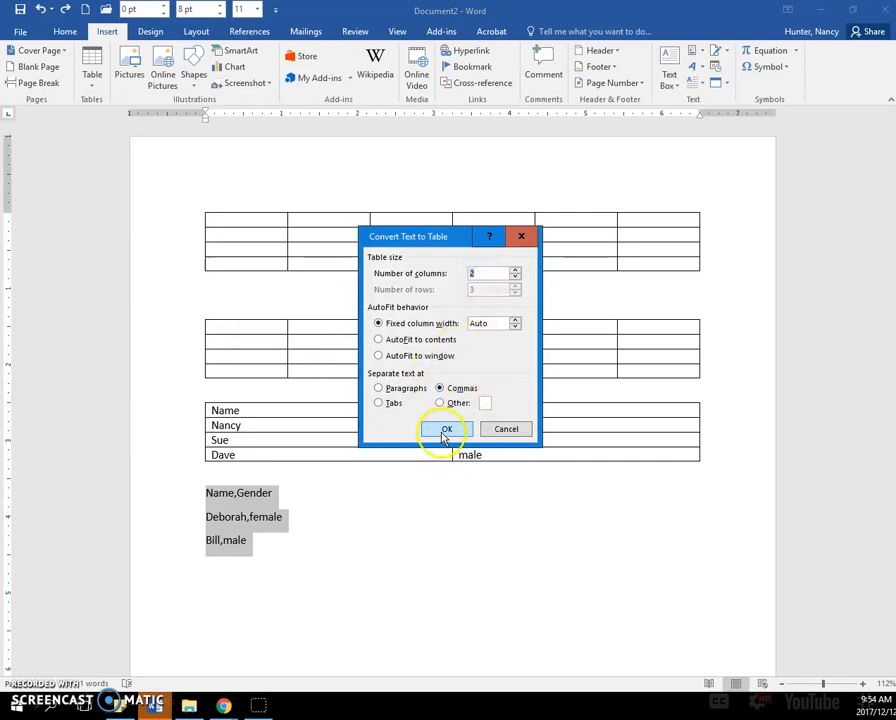
click(446, 428)
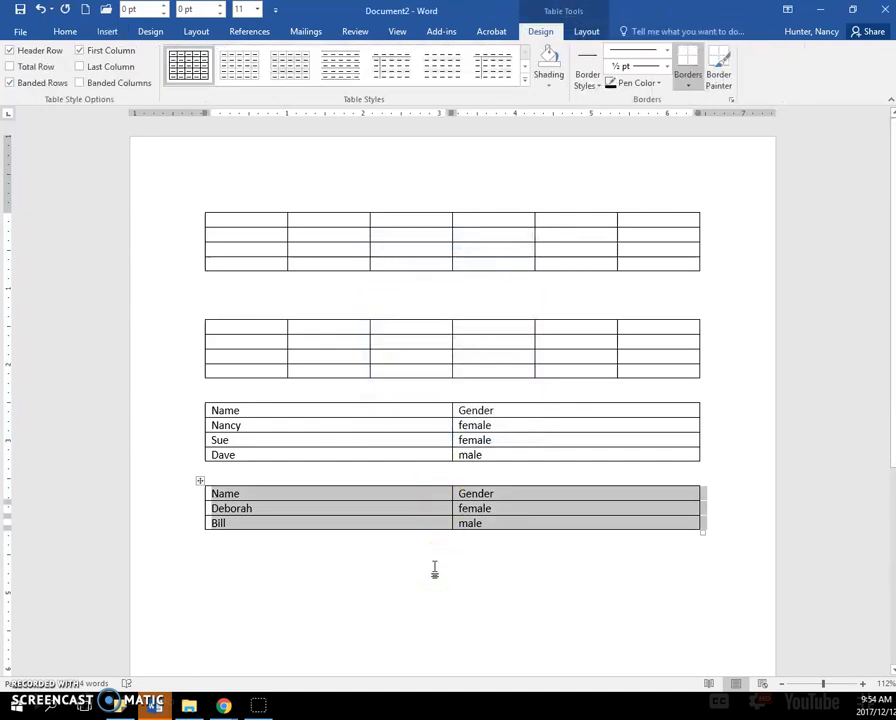
click(64, 32)
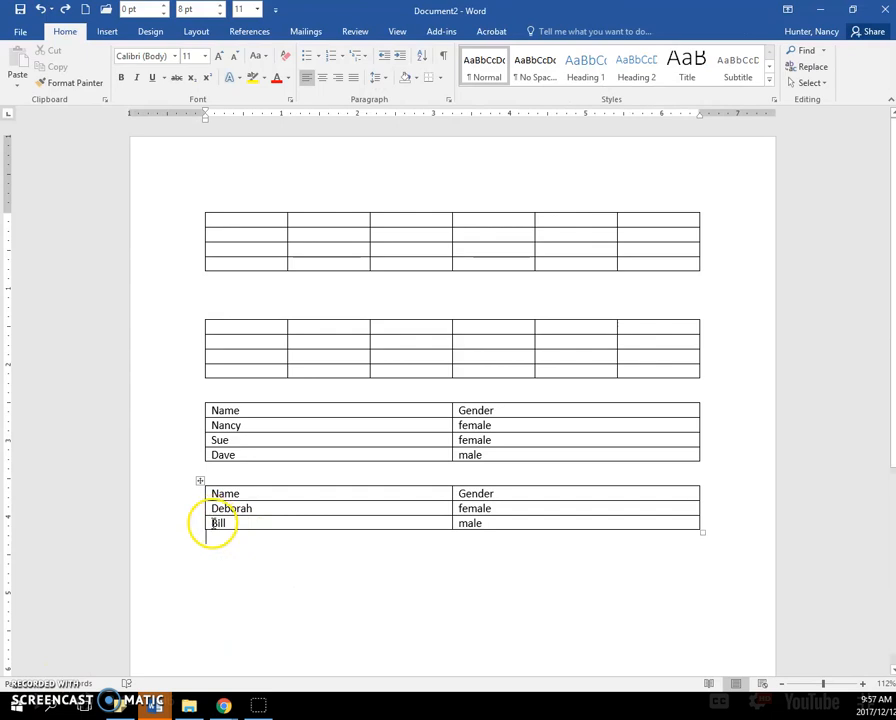
Select the fourth table's contents so its Name/Gender text can be cleared to an empty grid.
click(200, 508)
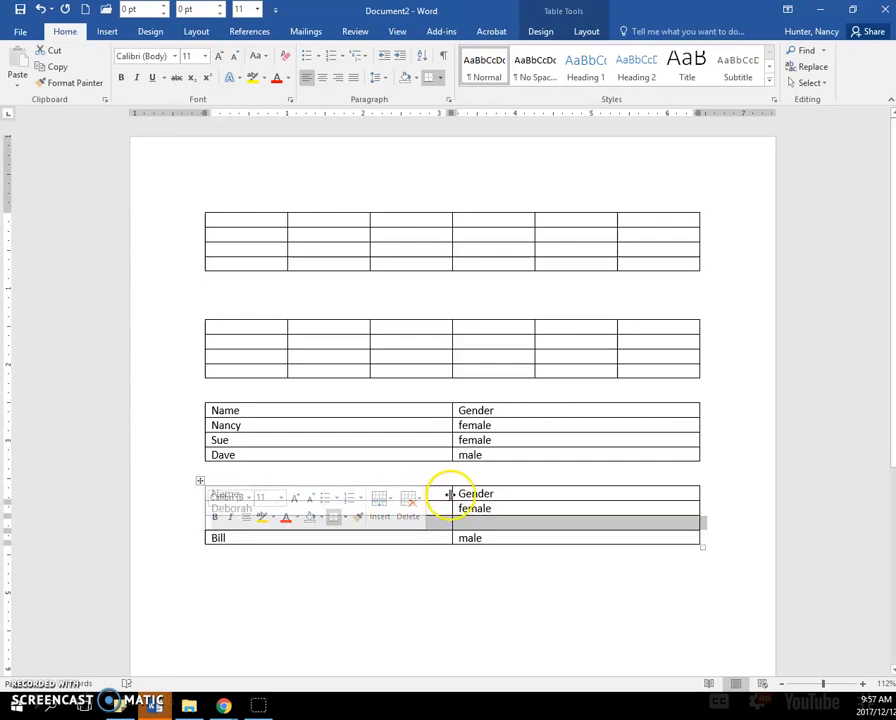
text(Deborah)
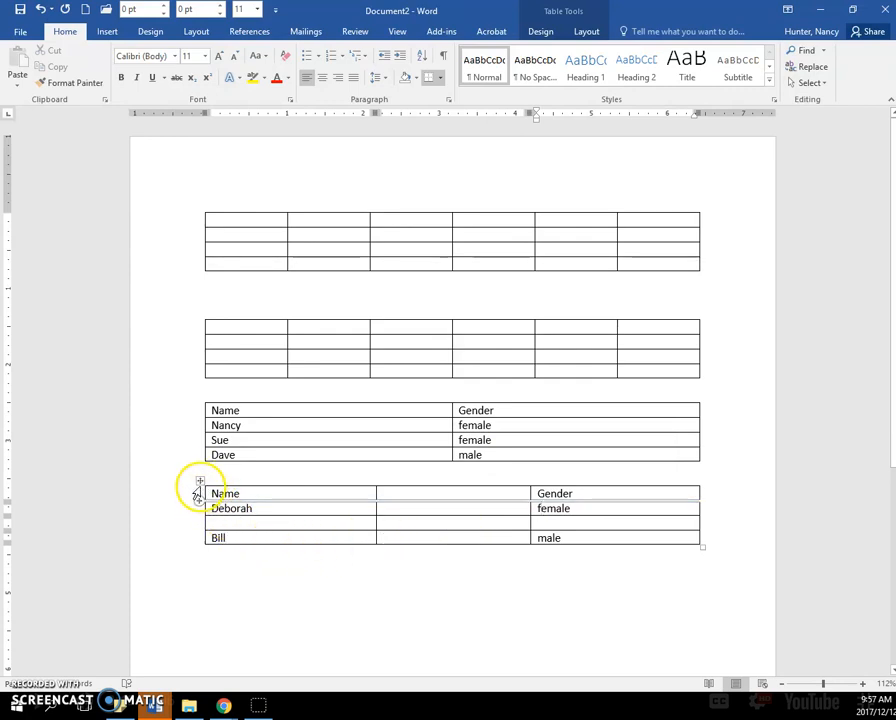
click(200, 480)
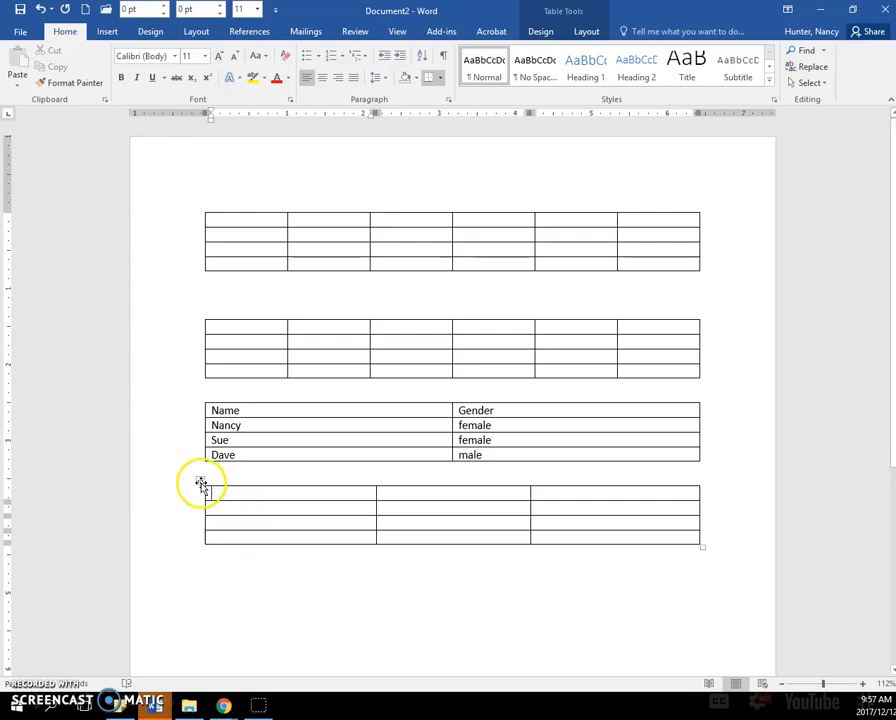
Delete the empty fourth table with Table Tools Layout > Delete Table.
click(200, 480)
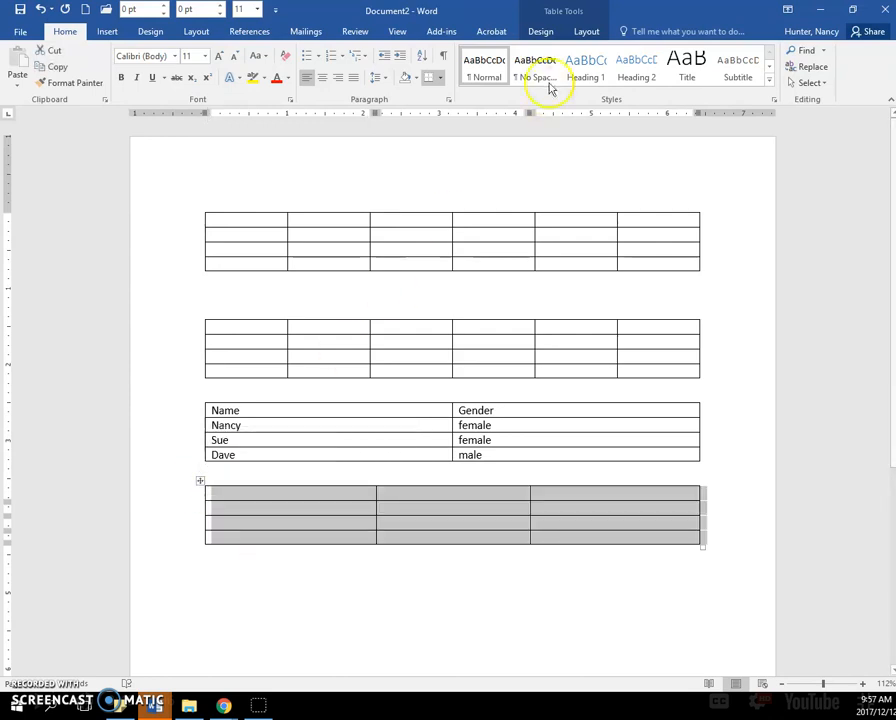
click(586, 32)
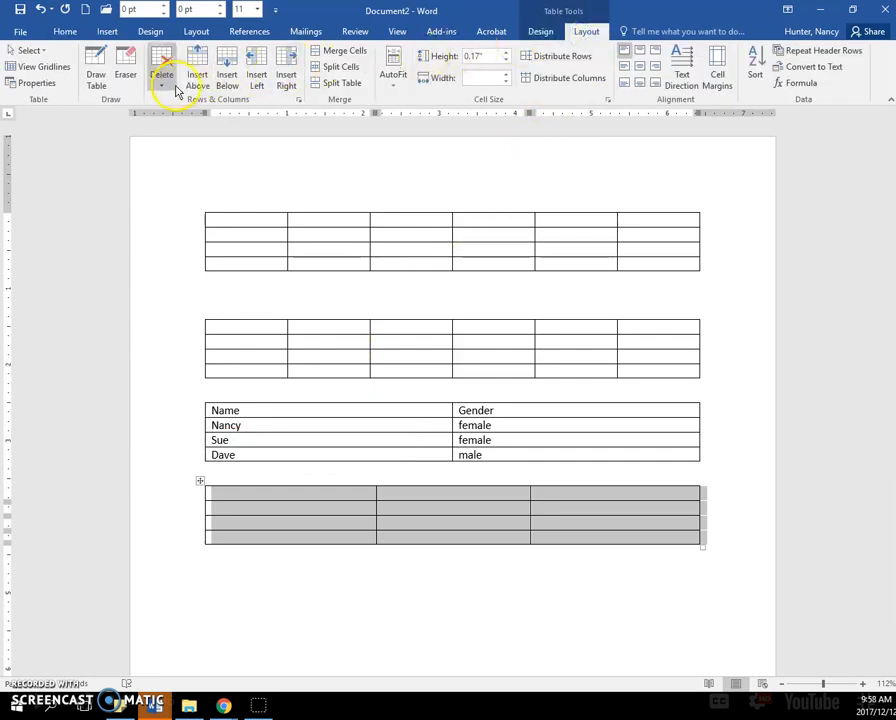
mouse_move(160, 64)
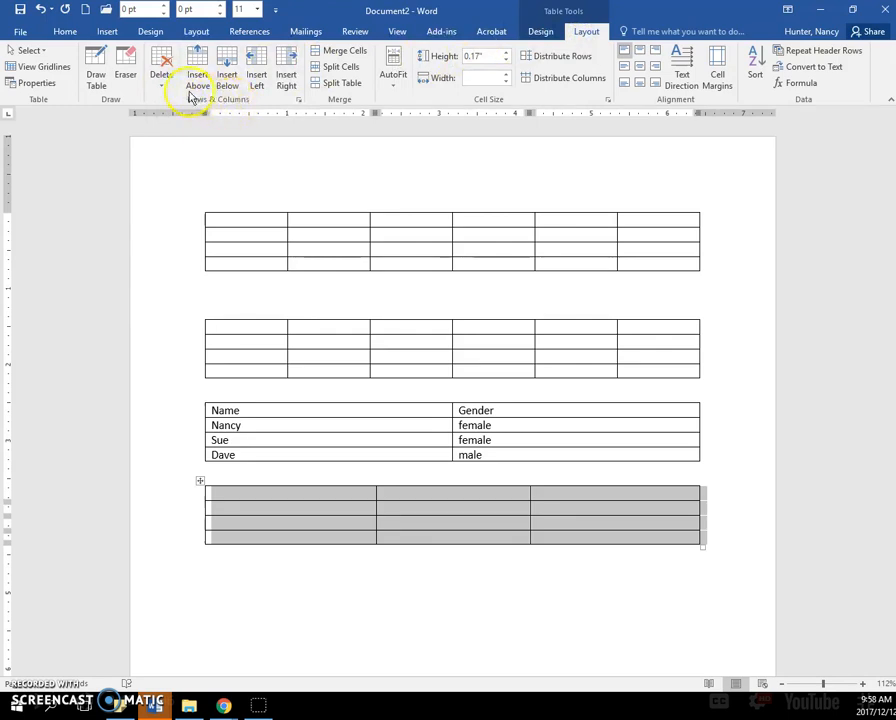
click(160, 68)
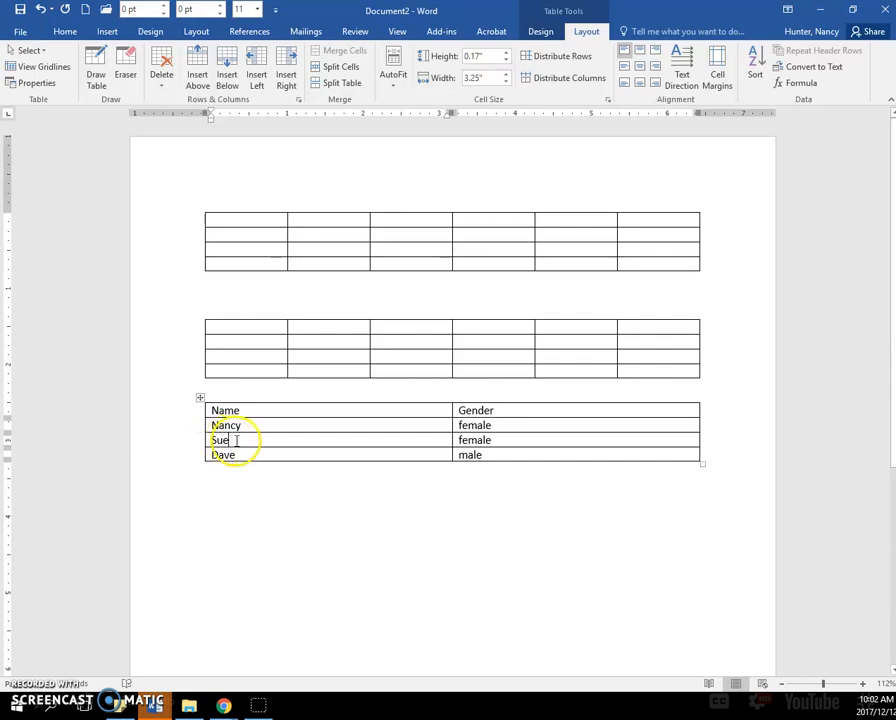
Attempt to delete the Sue row from the third table via the right-click and Delete menus.
right_click(234, 440)
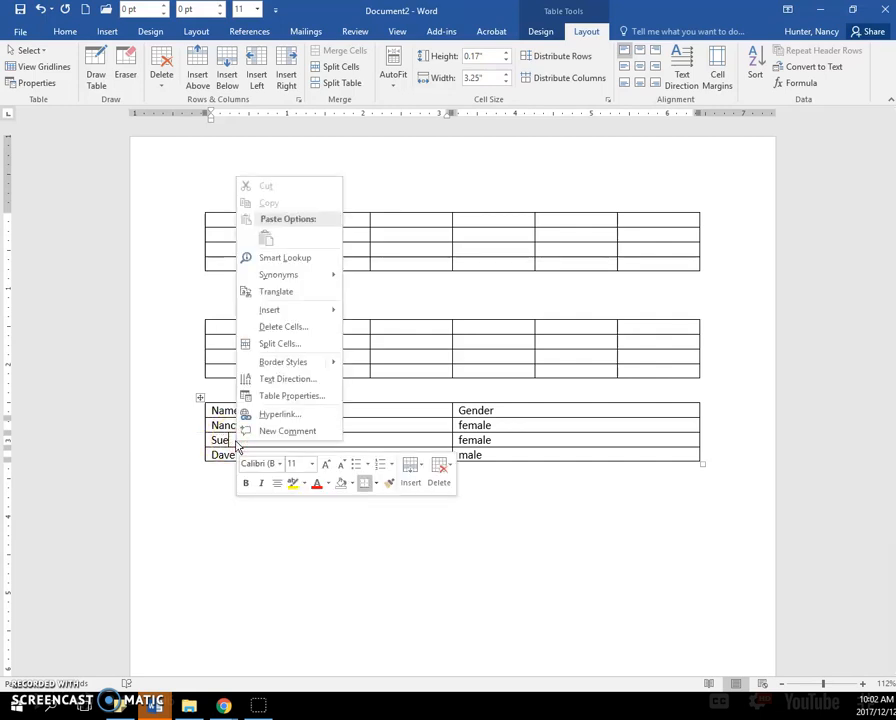
mouse_move(440, 470)
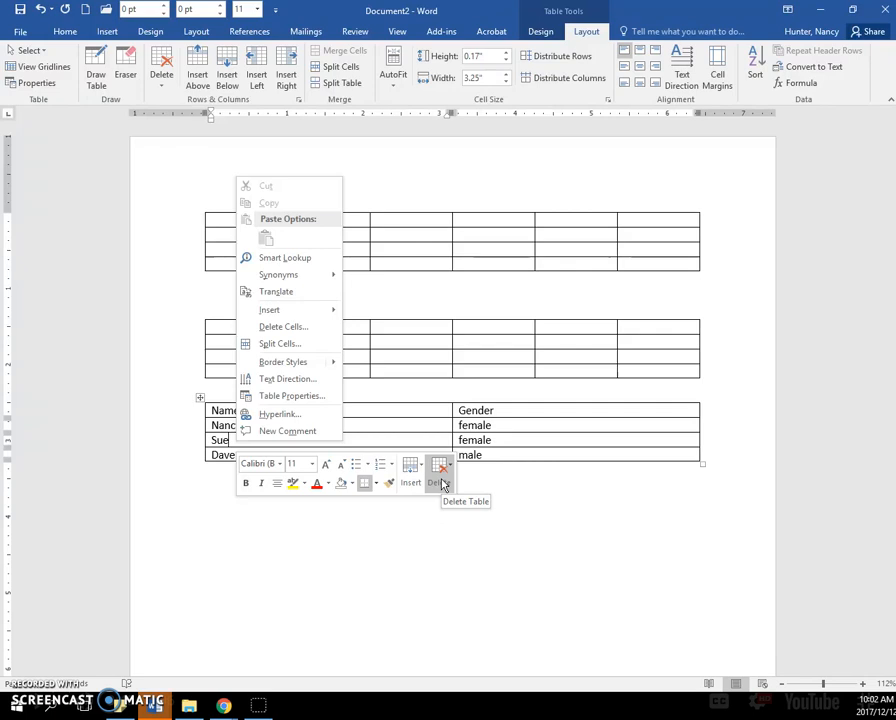
click(438, 470)
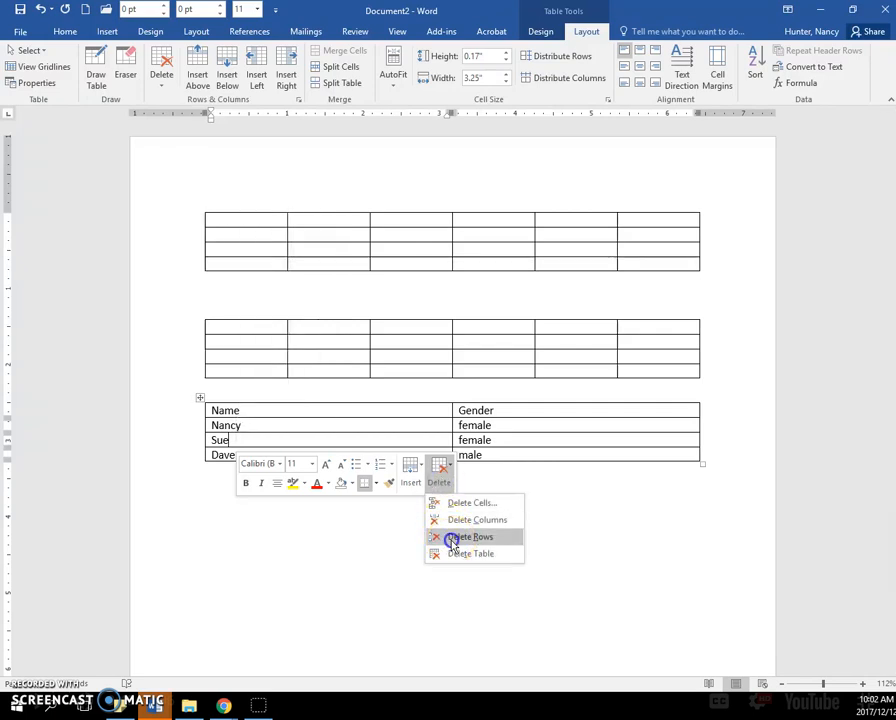
click(470, 536)
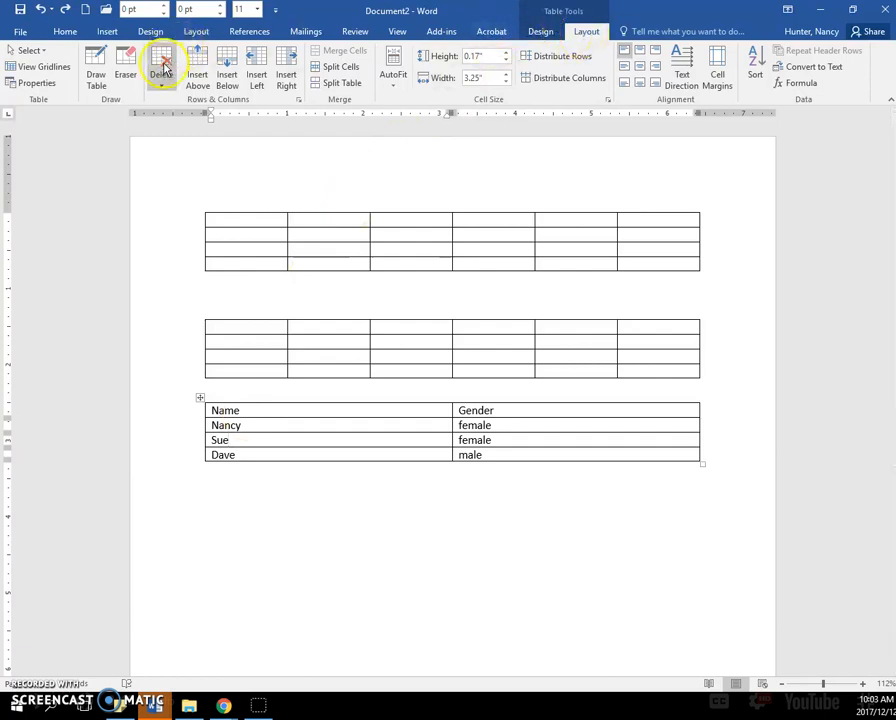
mouse_move(162, 72)
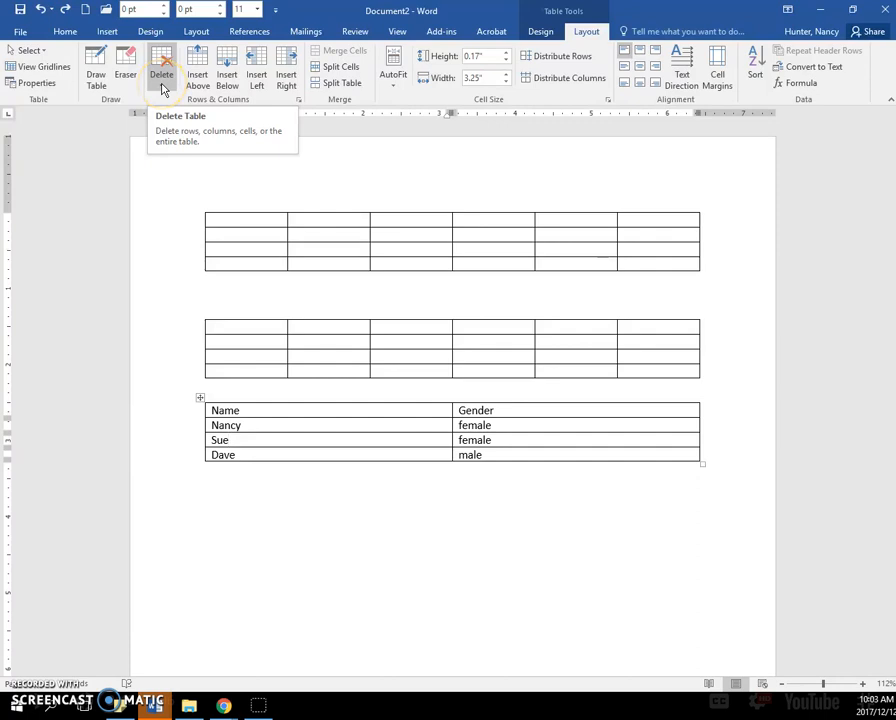
click(162, 74)
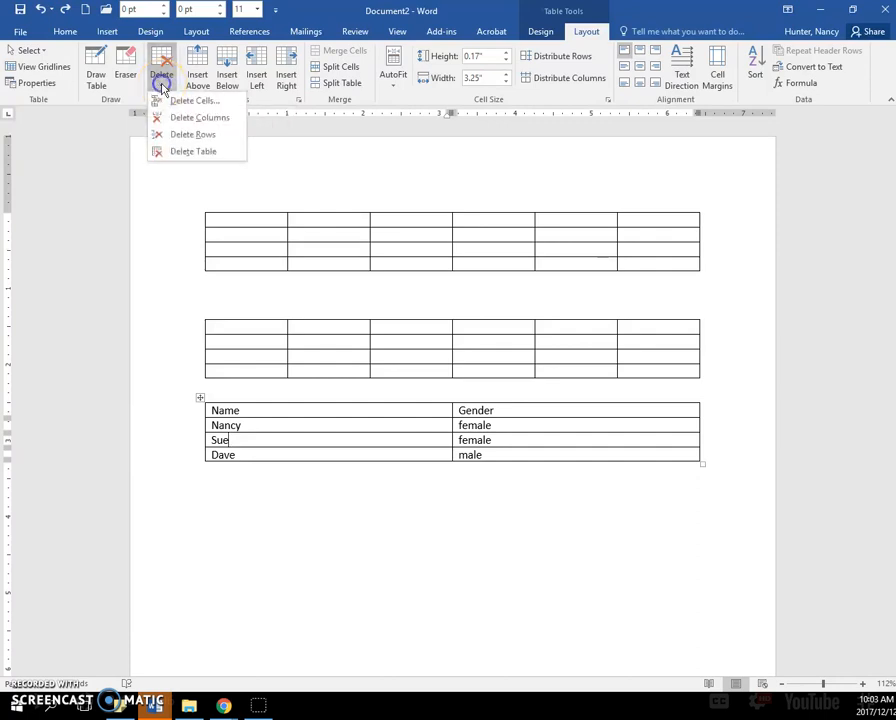
mouse_move(194, 134)
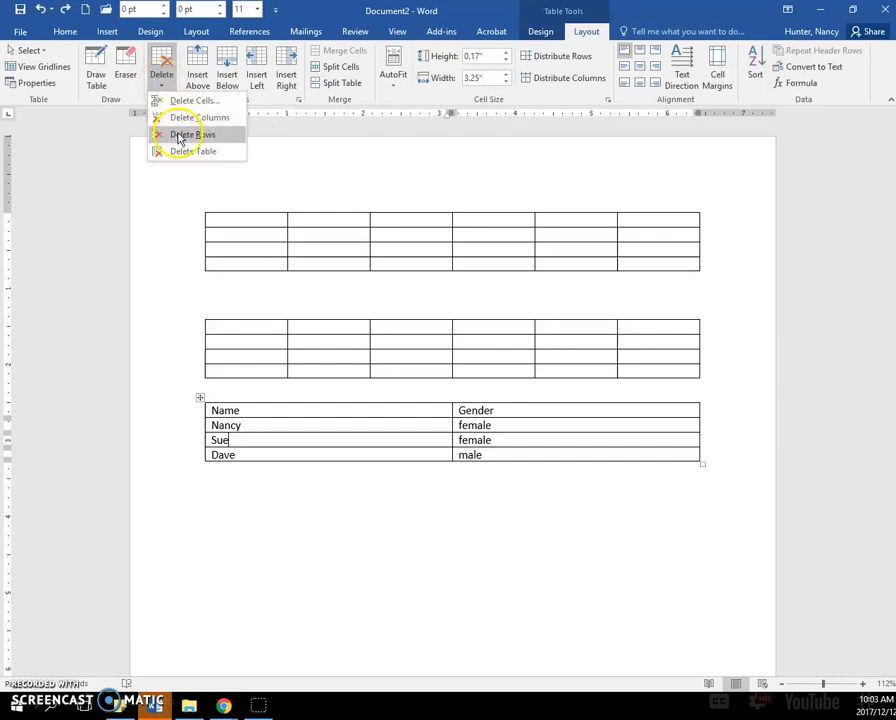
click(190, 134)
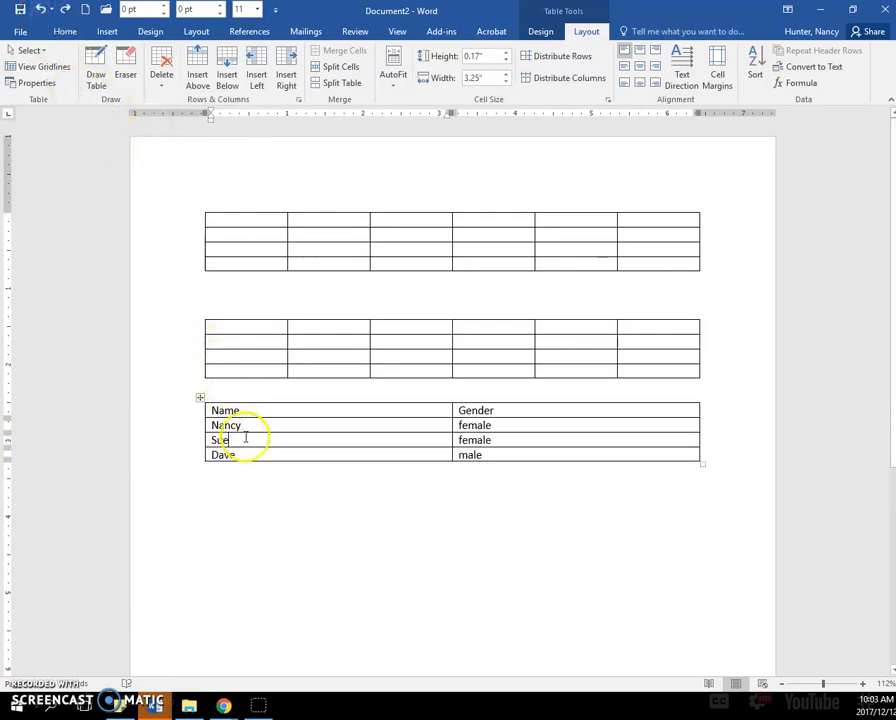
Remove the Sue row with Delete Cells > Delete entire row.
right_click(226, 440)
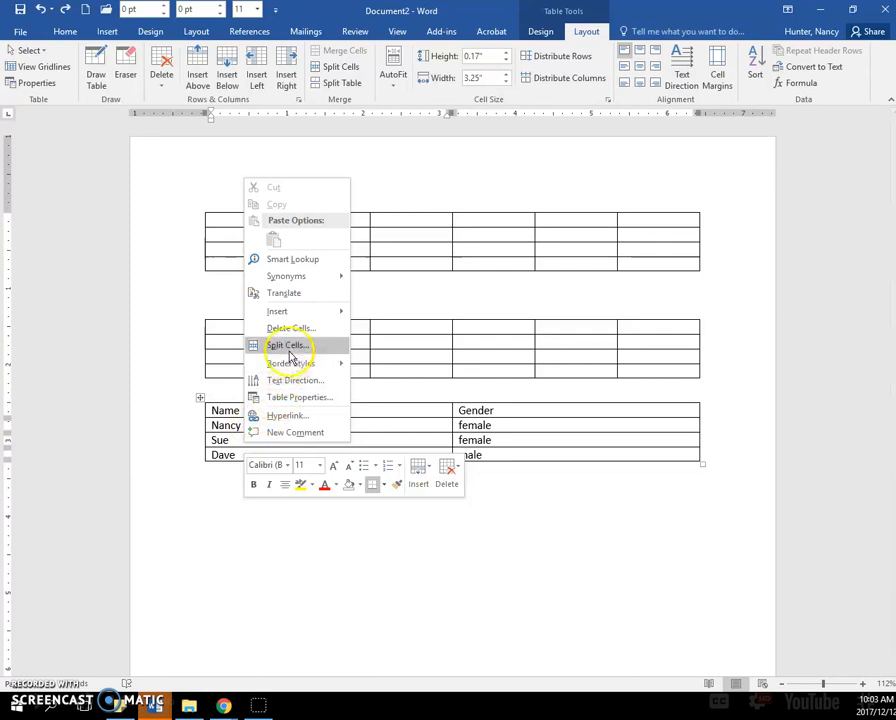
mouse_move(292, 328)
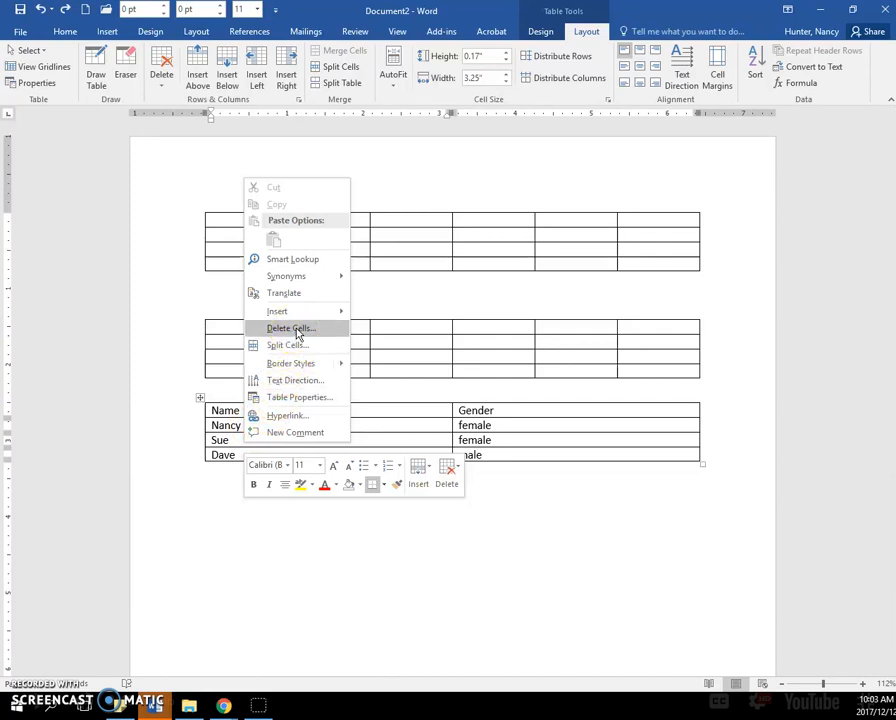
click(290, 328)
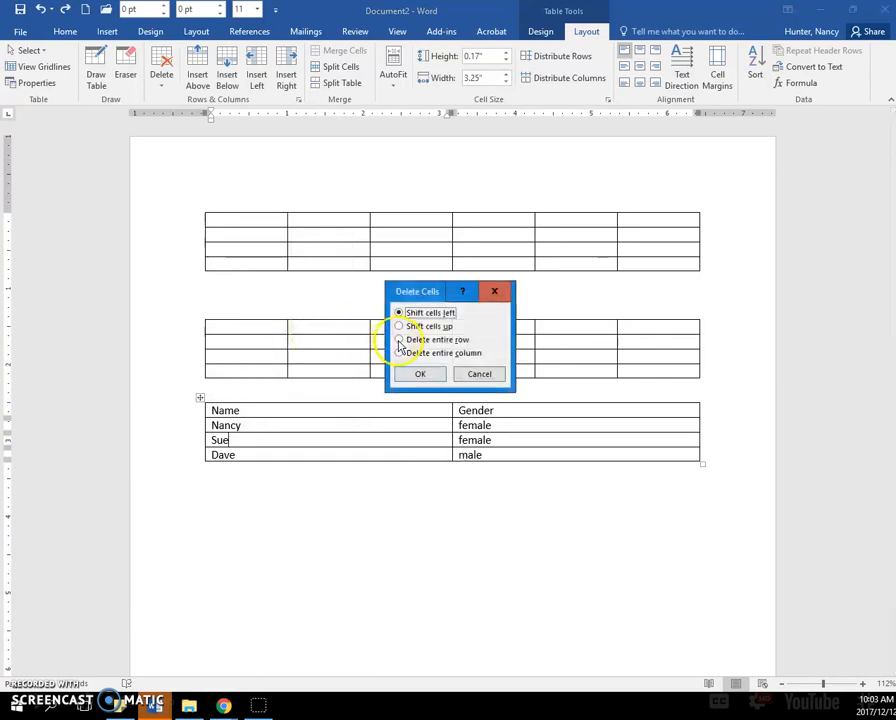
click(420, 374)
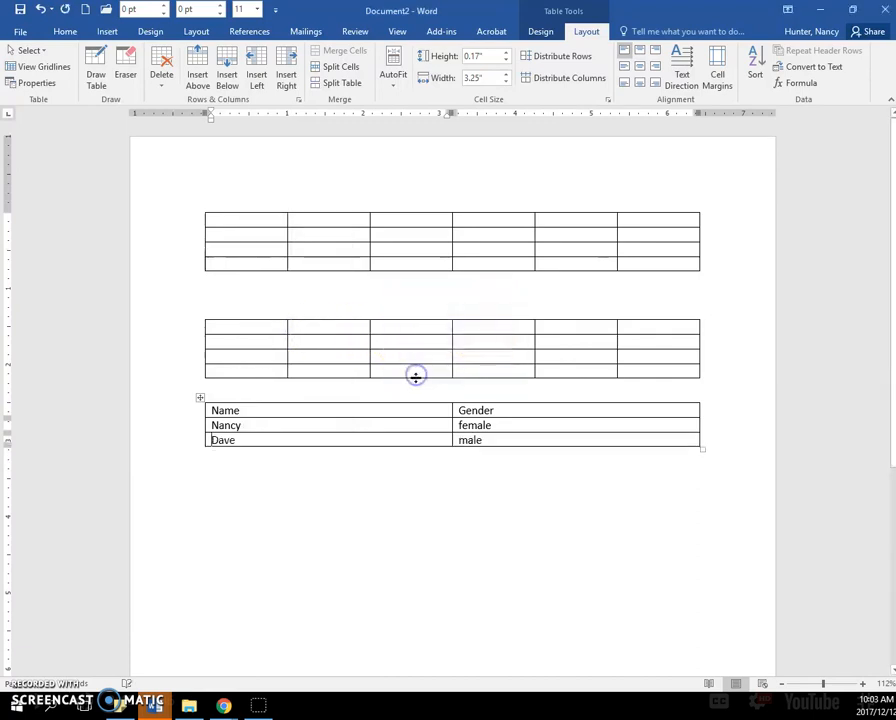
mouse_move(156, 570)
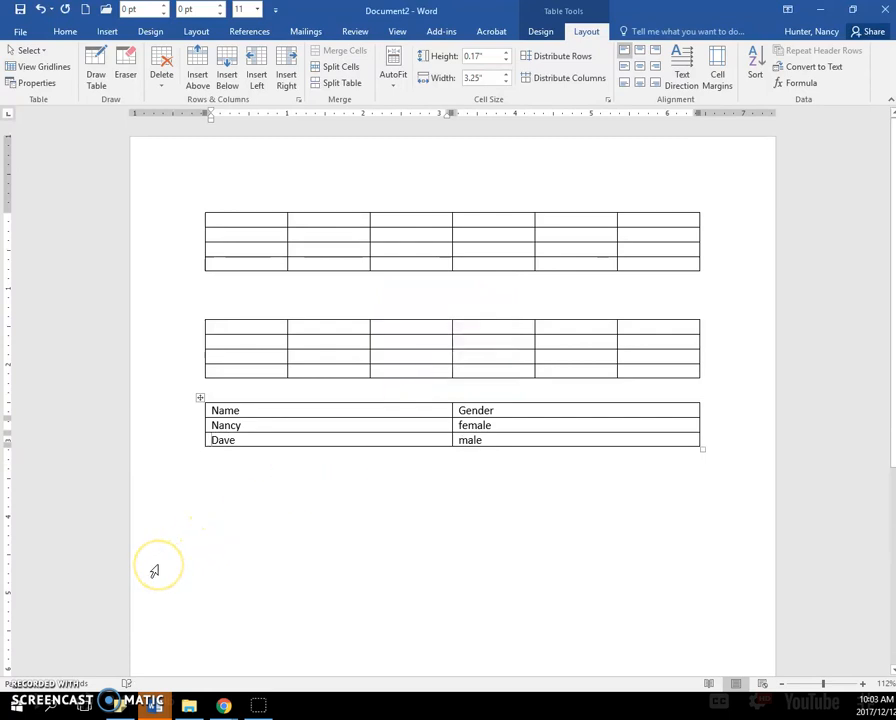
mouse_move(100, 590)
text(Male)
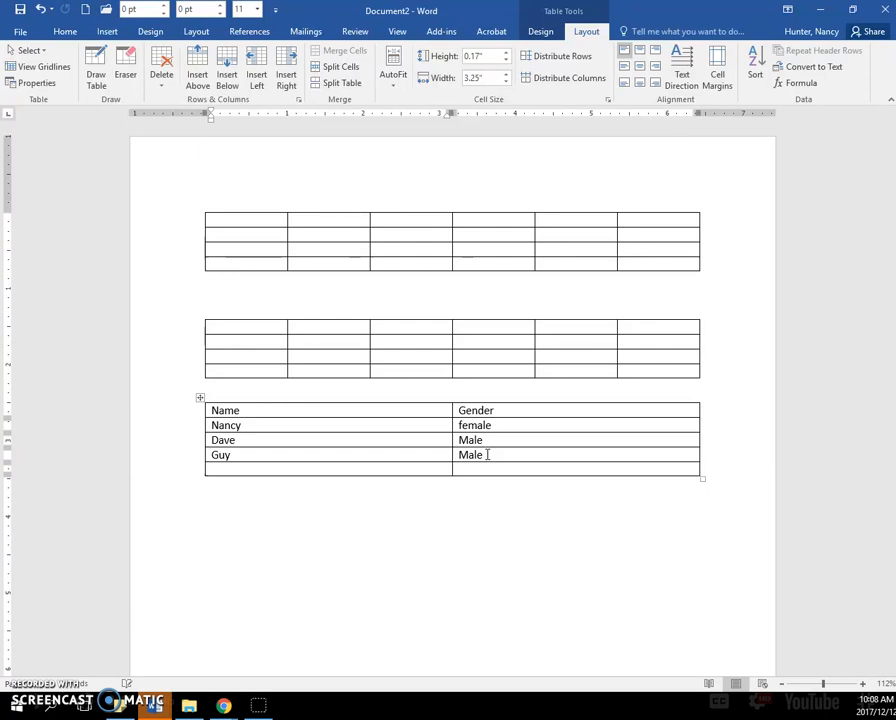
Fill the third table's last row with Sue and female.
text(S)
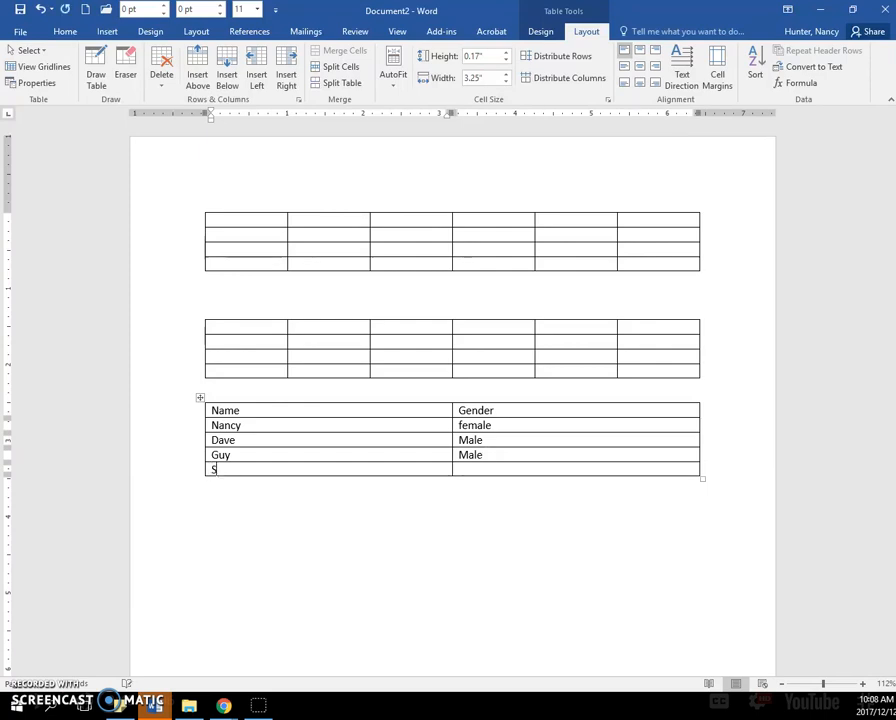
text(ue)
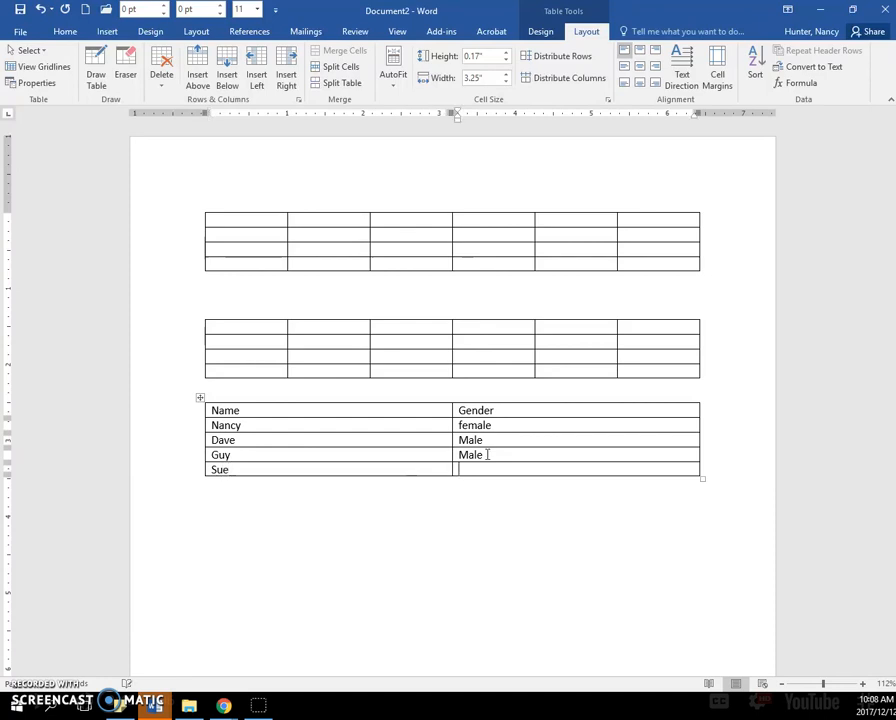
text(femal)
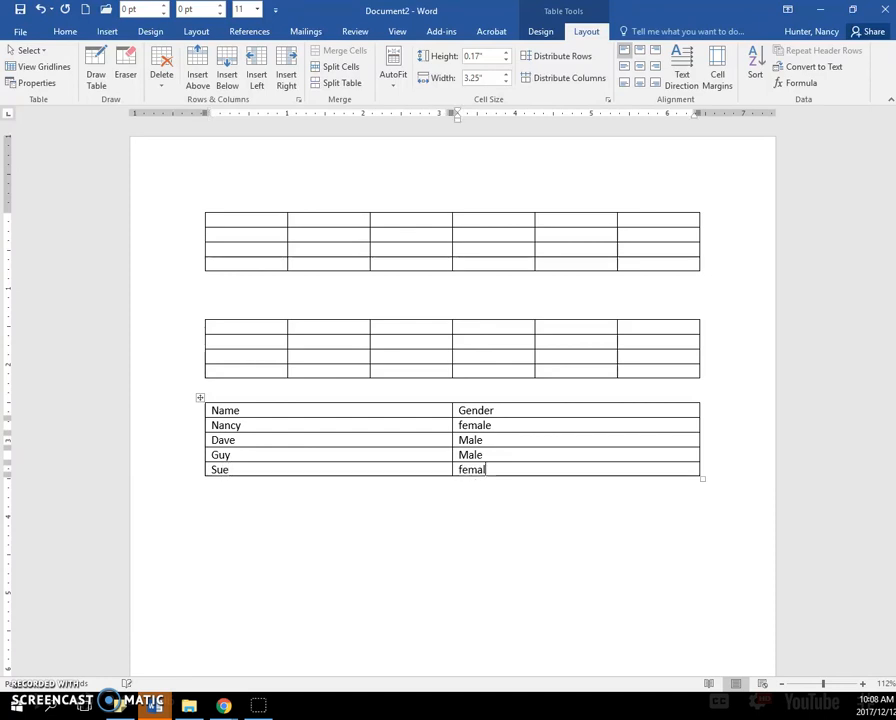
text(e)
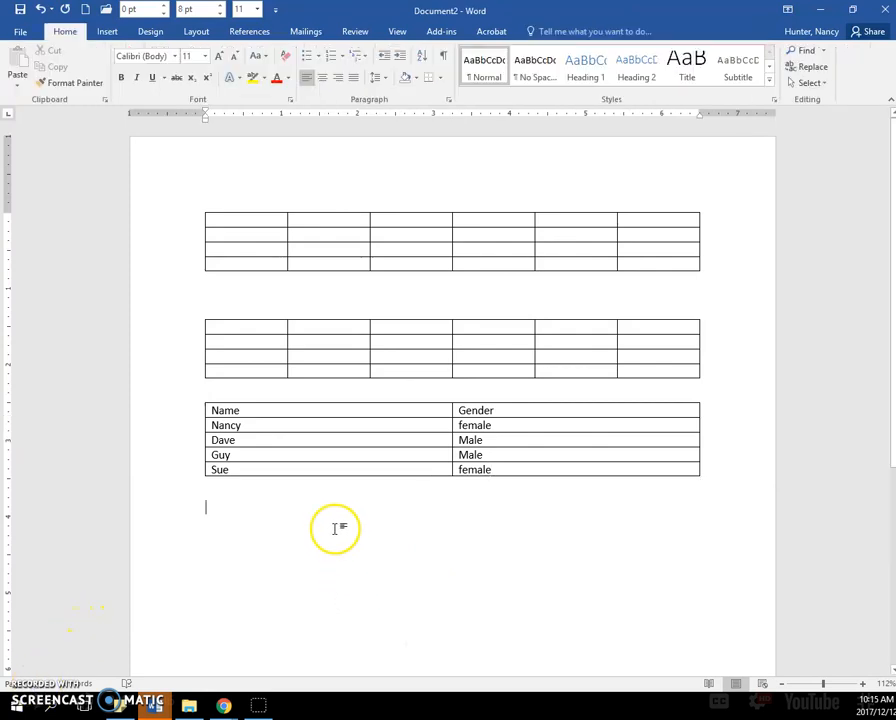
Apply a blue banded grid style with a dark header row to the third table from the Table Styles gallery.
click(240, 424)
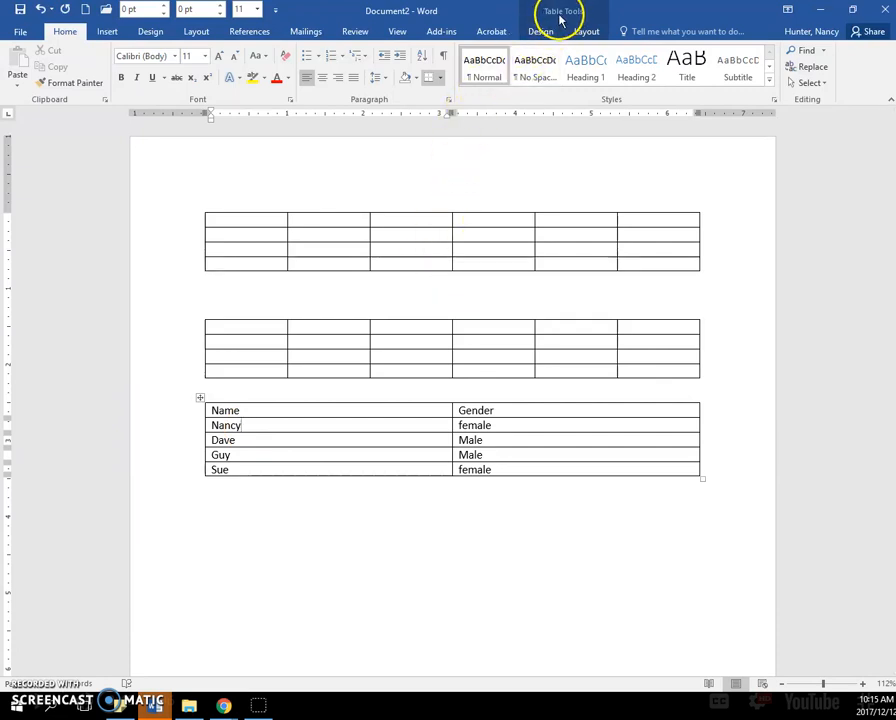
click(540, 32)
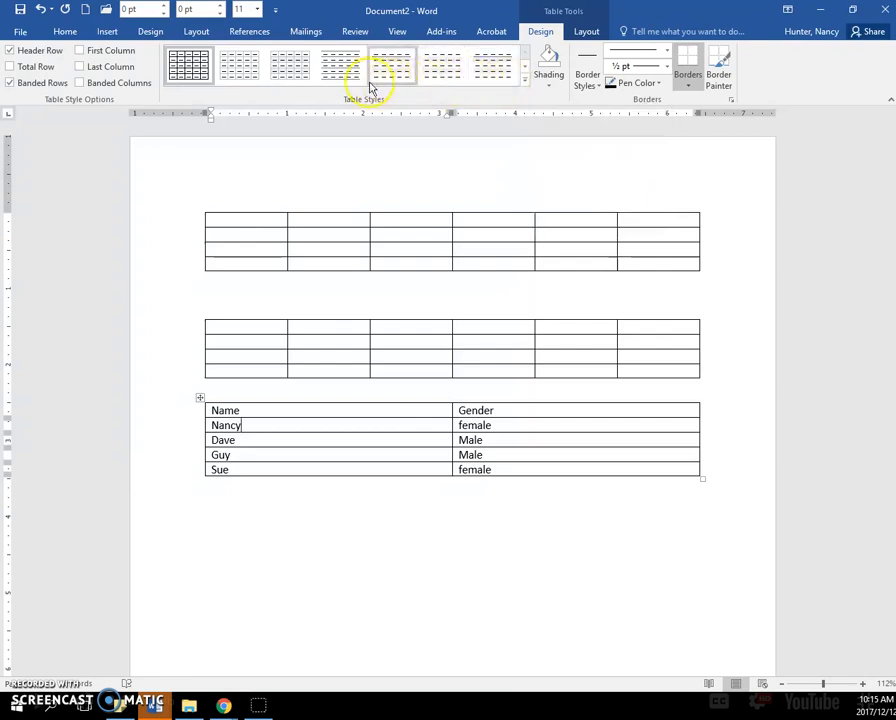
mouse_move(524, 84)
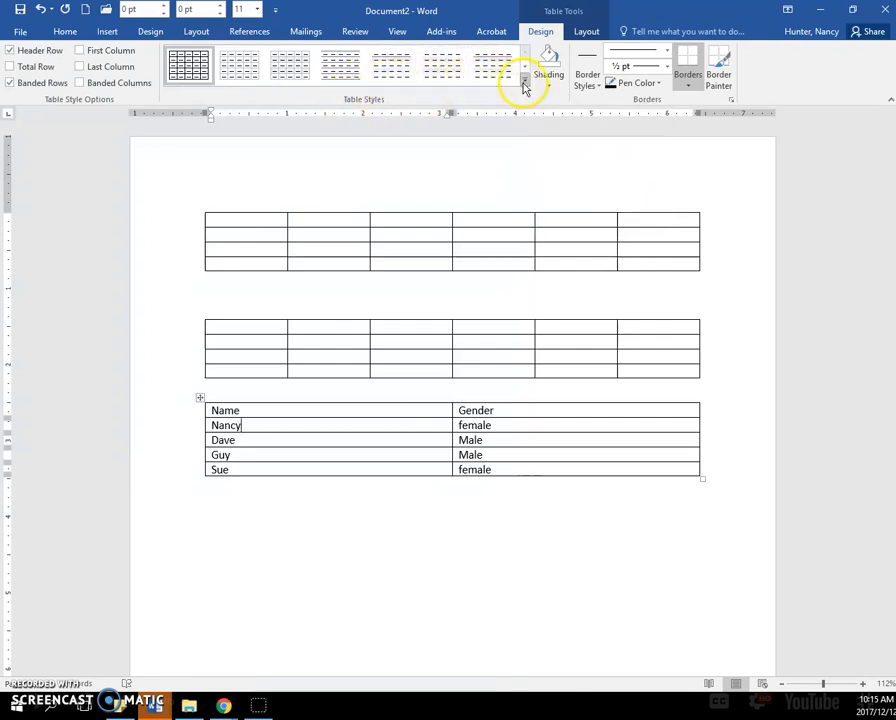
click(524, 80)
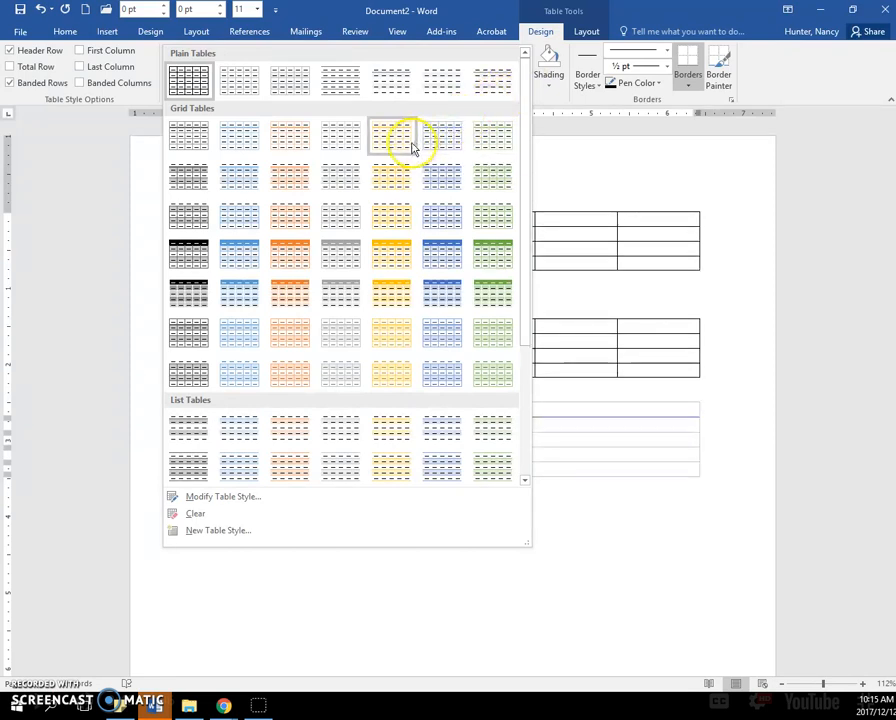
click(392, 252)
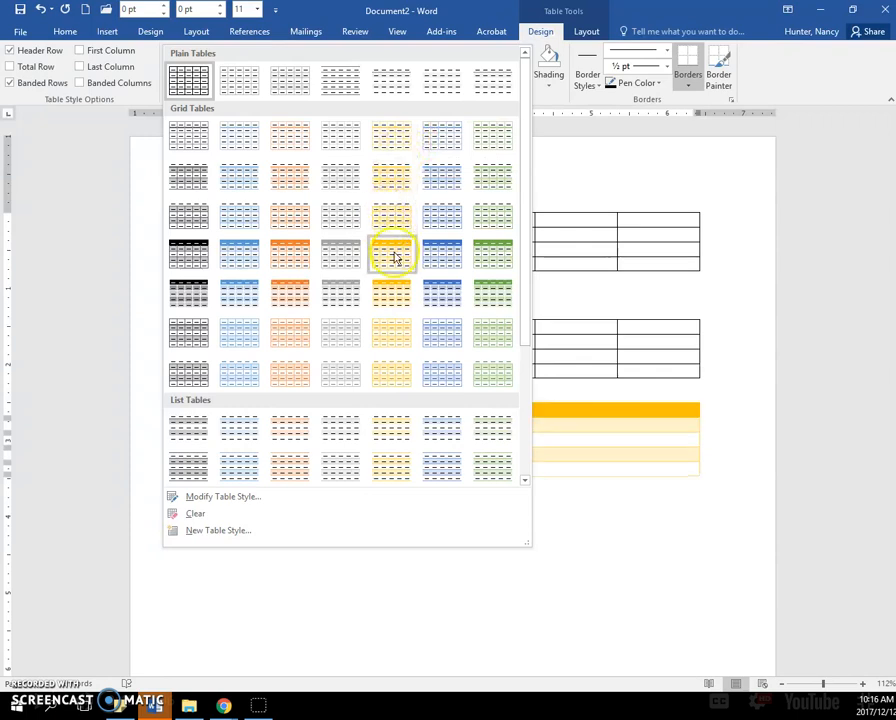
click(392, 248)
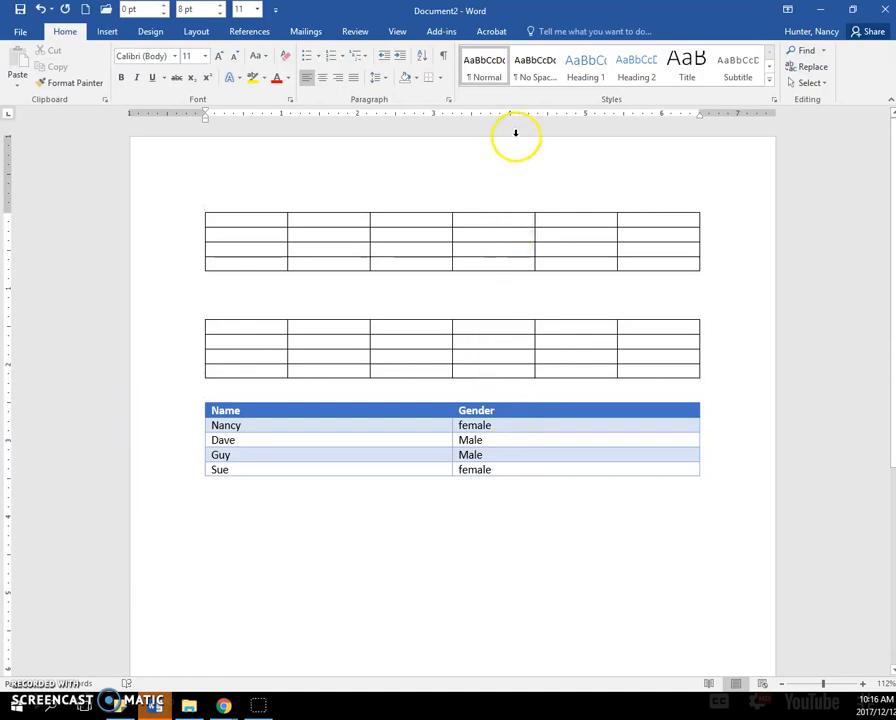
mouse_move(396, 454)
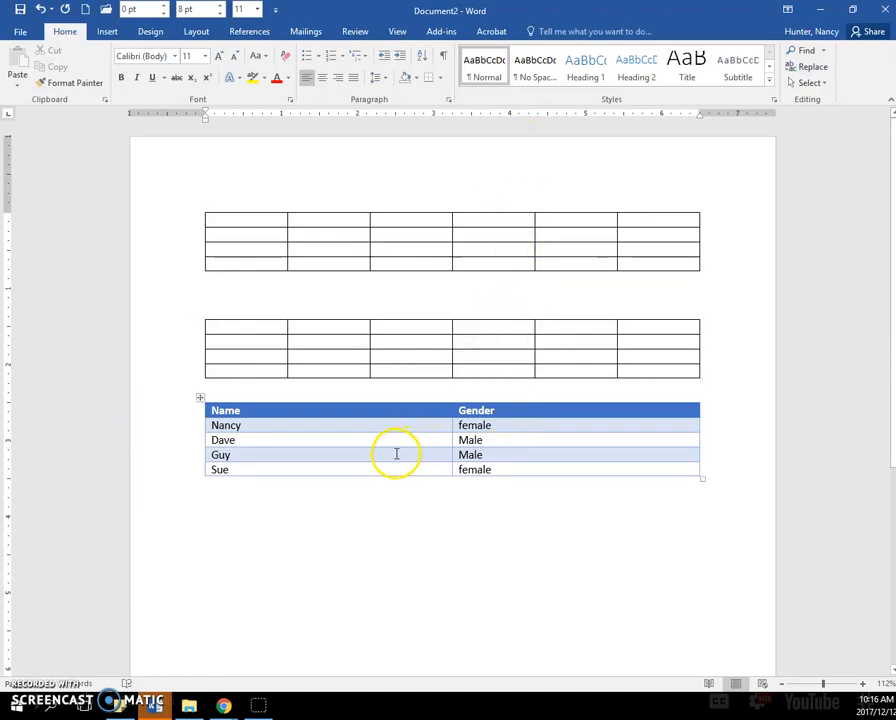
Bold the Name column entries via First Column and restore the blue Header Row shading.
click(230, 456)
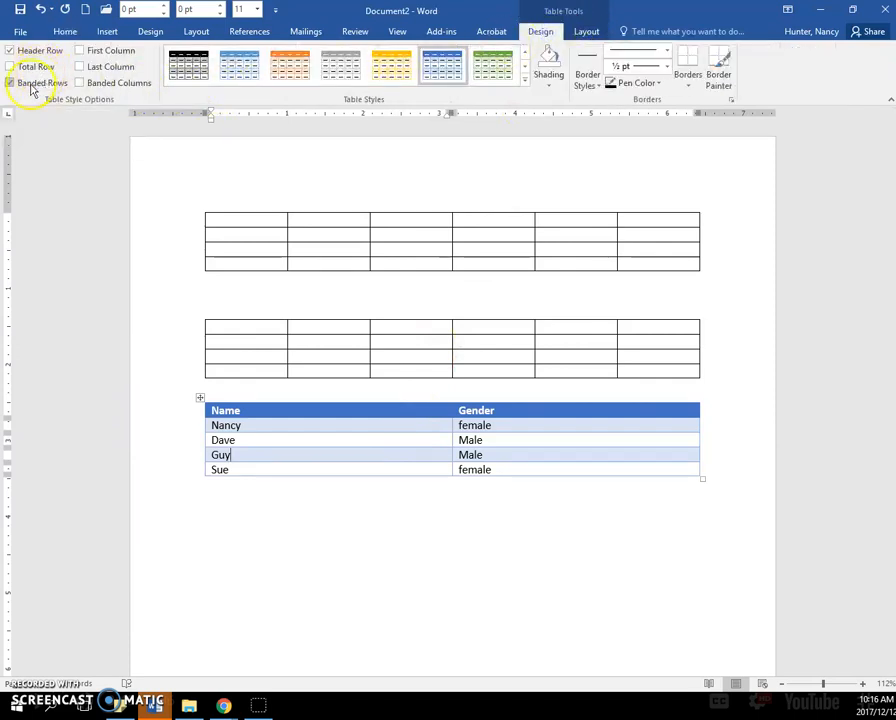
mouse_move(36, 82)
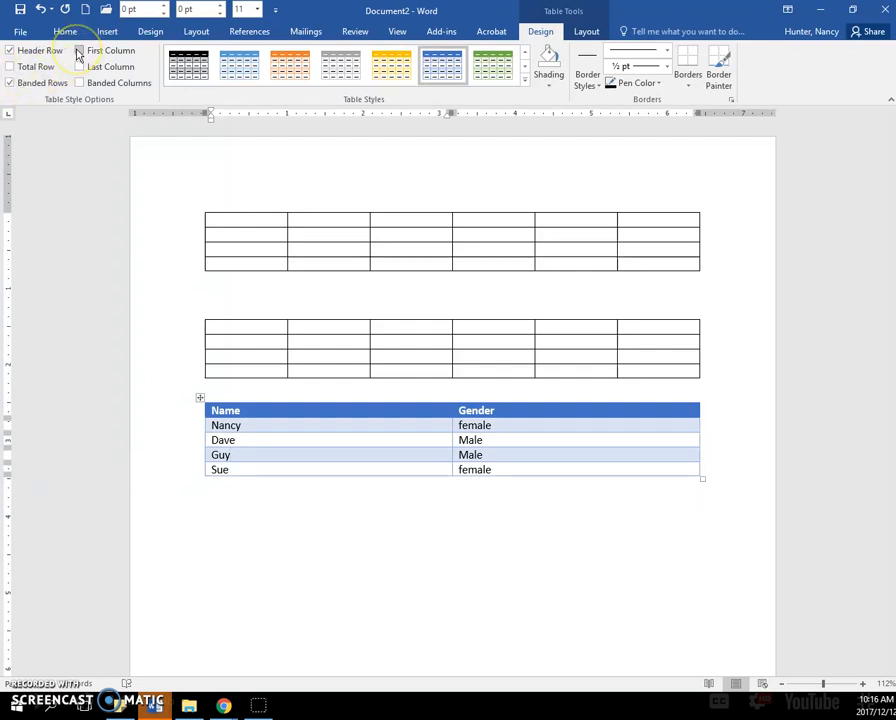
mouse_move(80, 50)
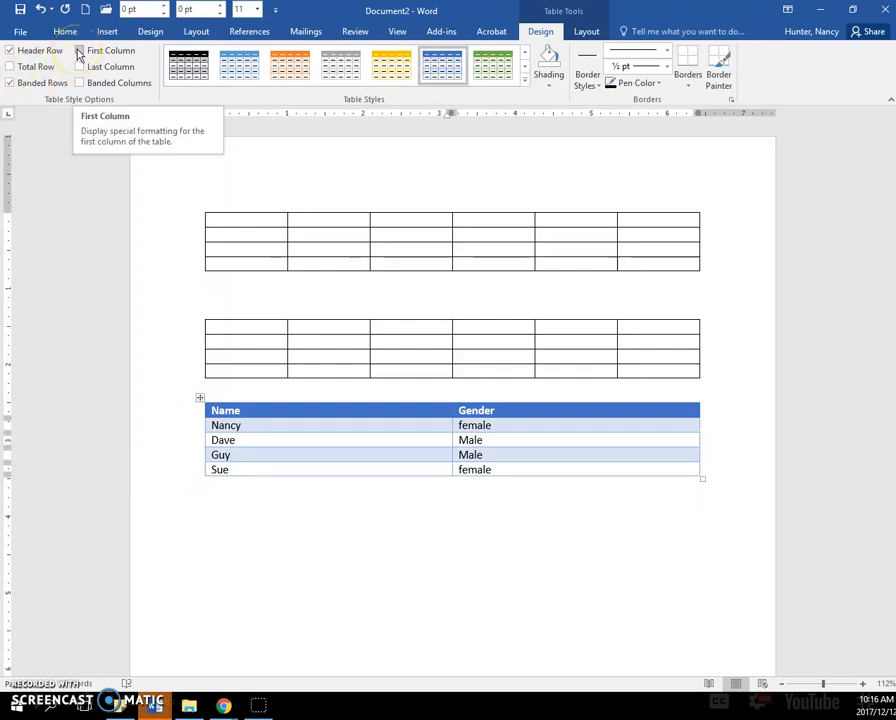
click(80, 50)
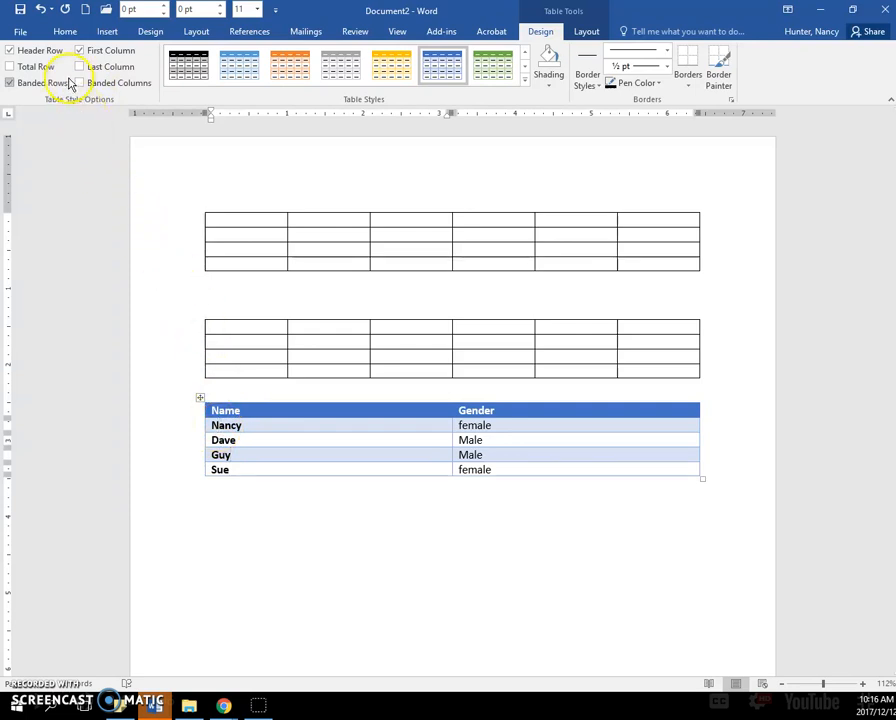
mouse_move(10, 50)
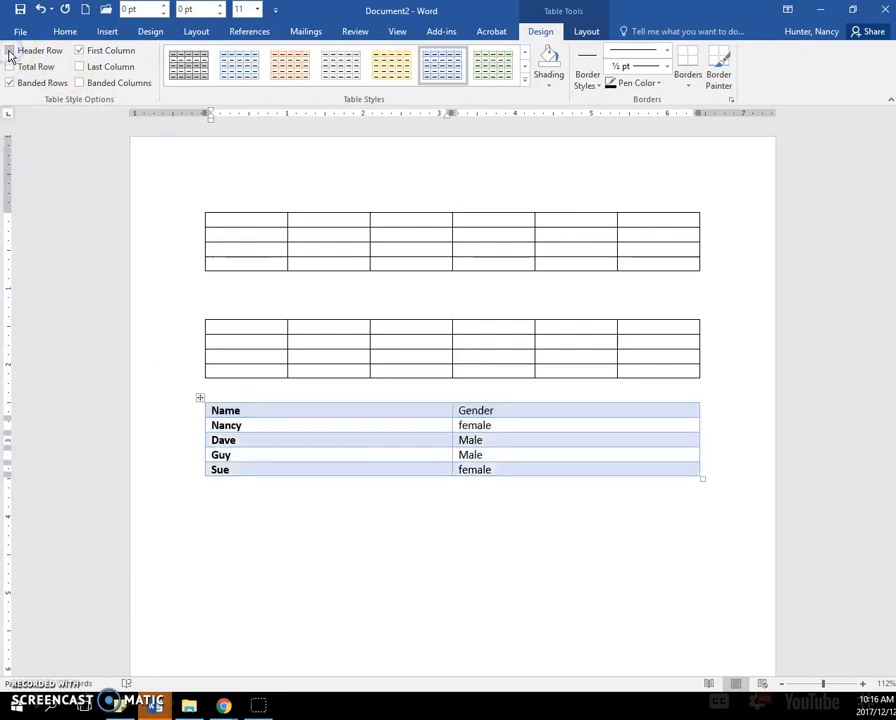
click(230, 456)
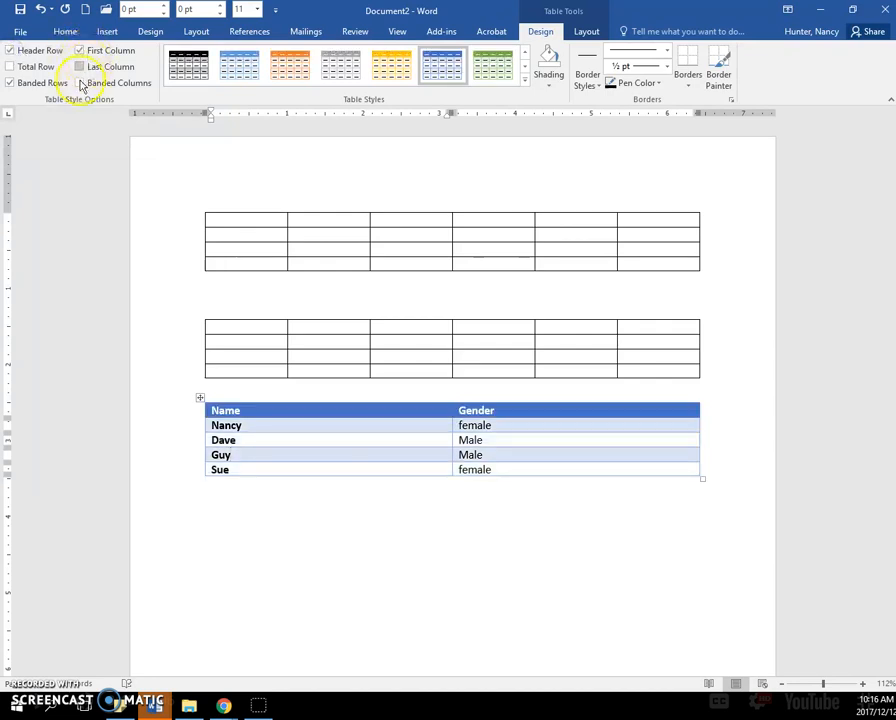
click(80, 84)
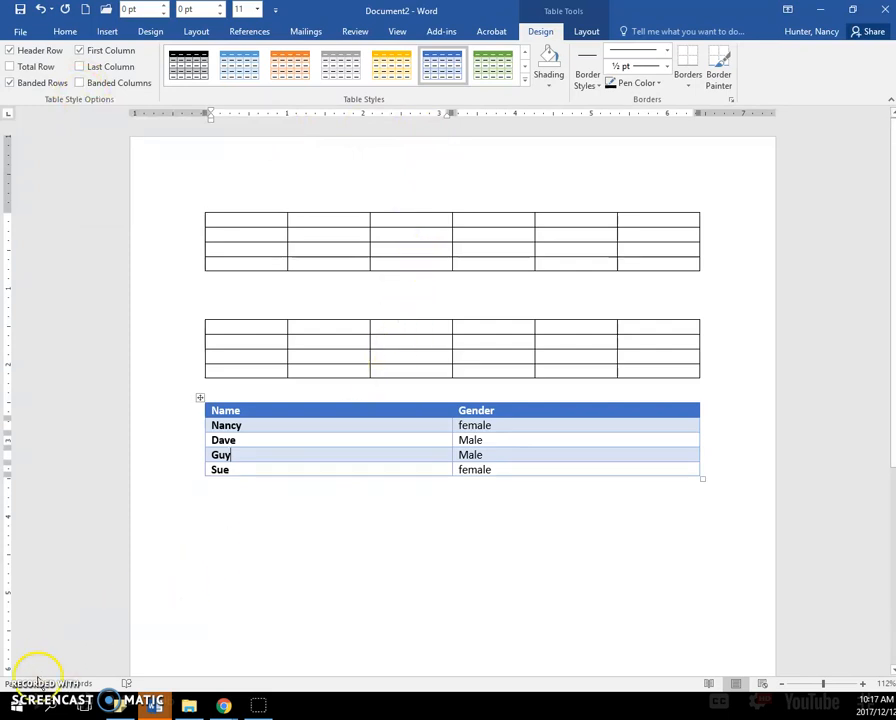
Add a final row 'Total Number of students' with 4 and format it as a bold Total Row.
text(Total Number of students)
text(4)
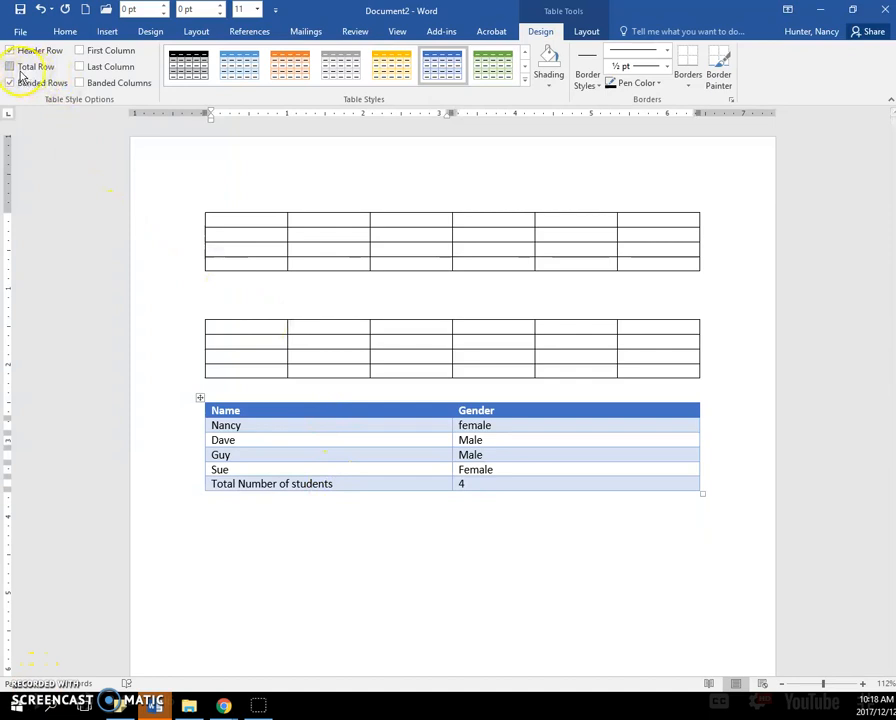
mouse_move(10, 66)
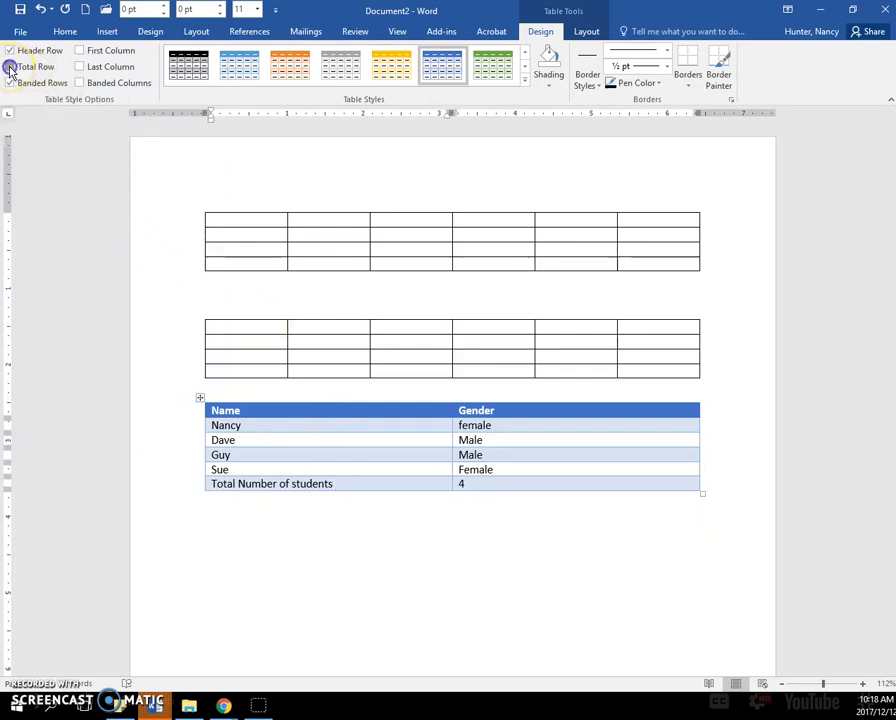
click(12, 66)
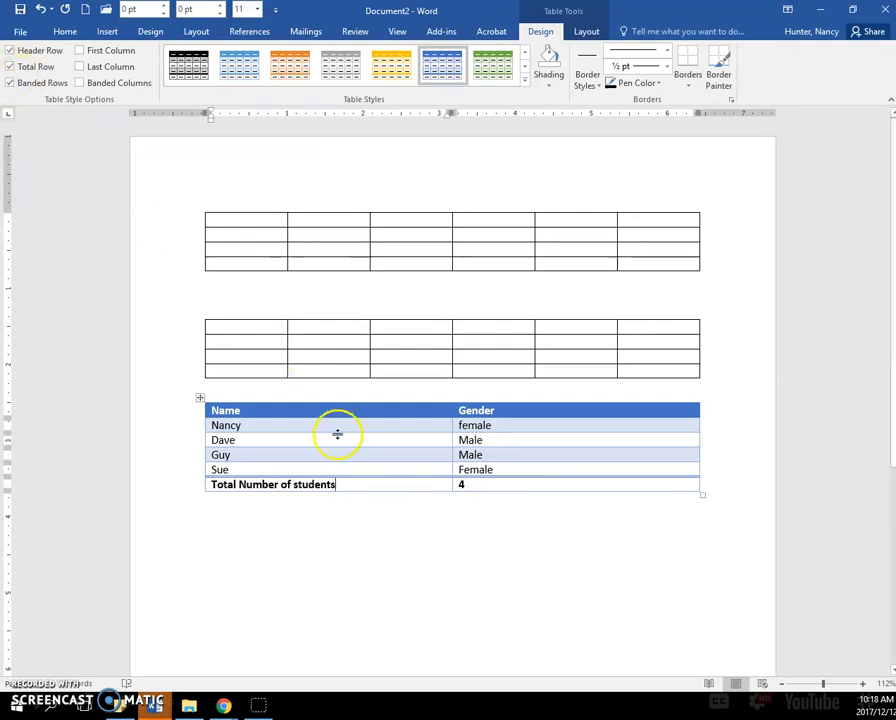
mouse_move(564, 486)
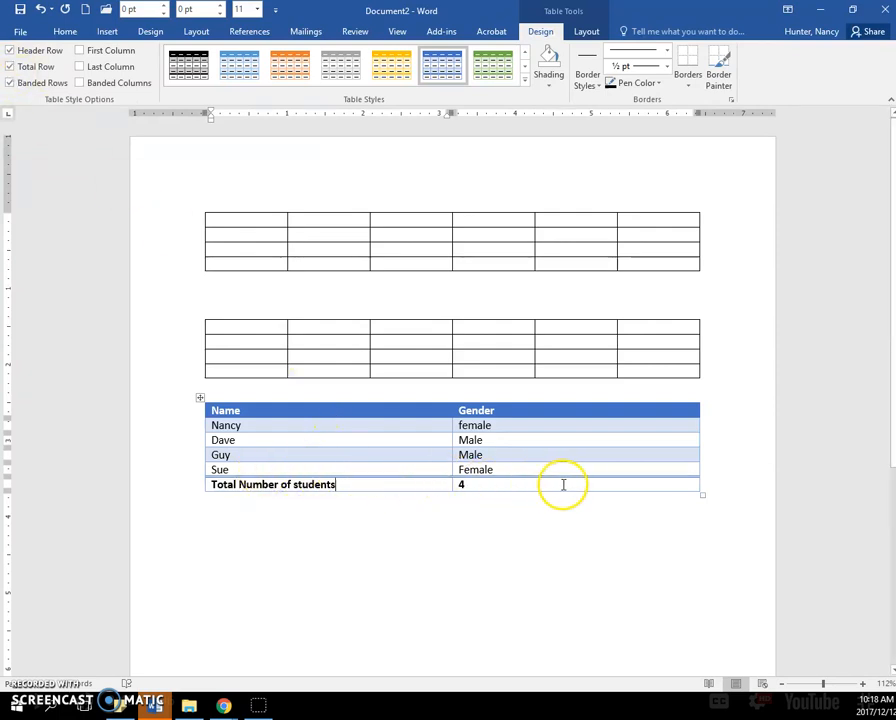
mouse_move(582, 486)
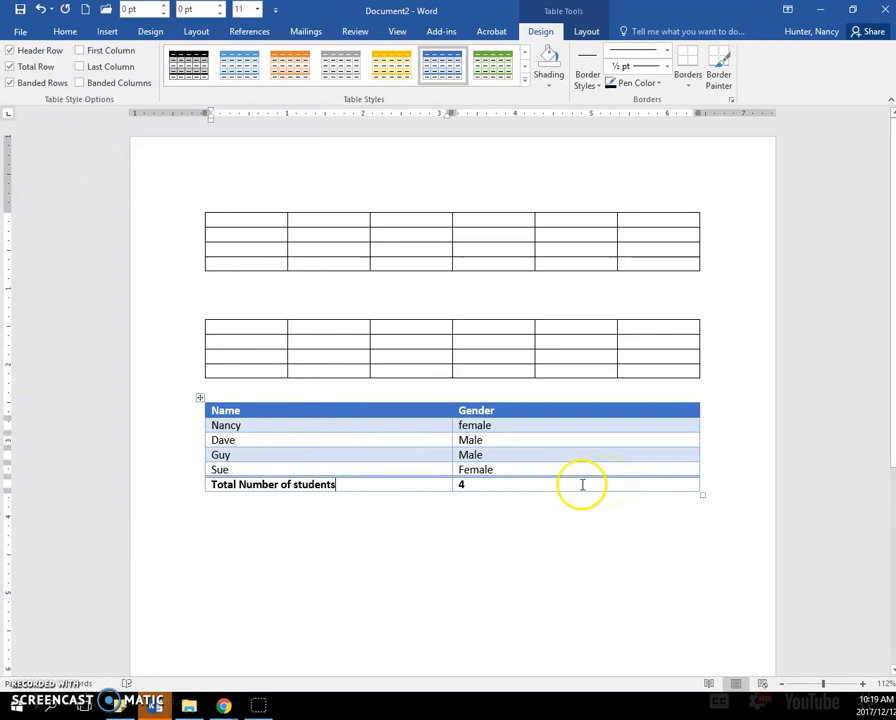